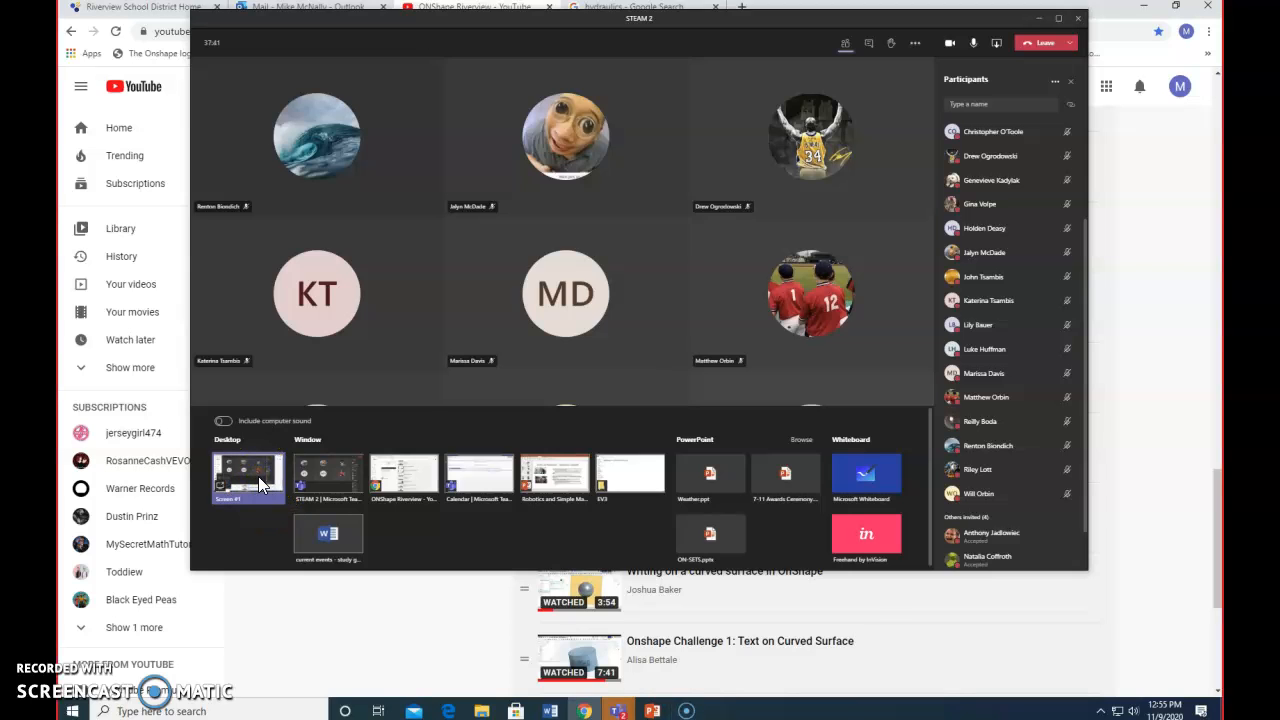
Step: Share the desktop in Teams and navigate the browser to onshape.com
{"action": "left_click", "coordinate": [248, 476]}
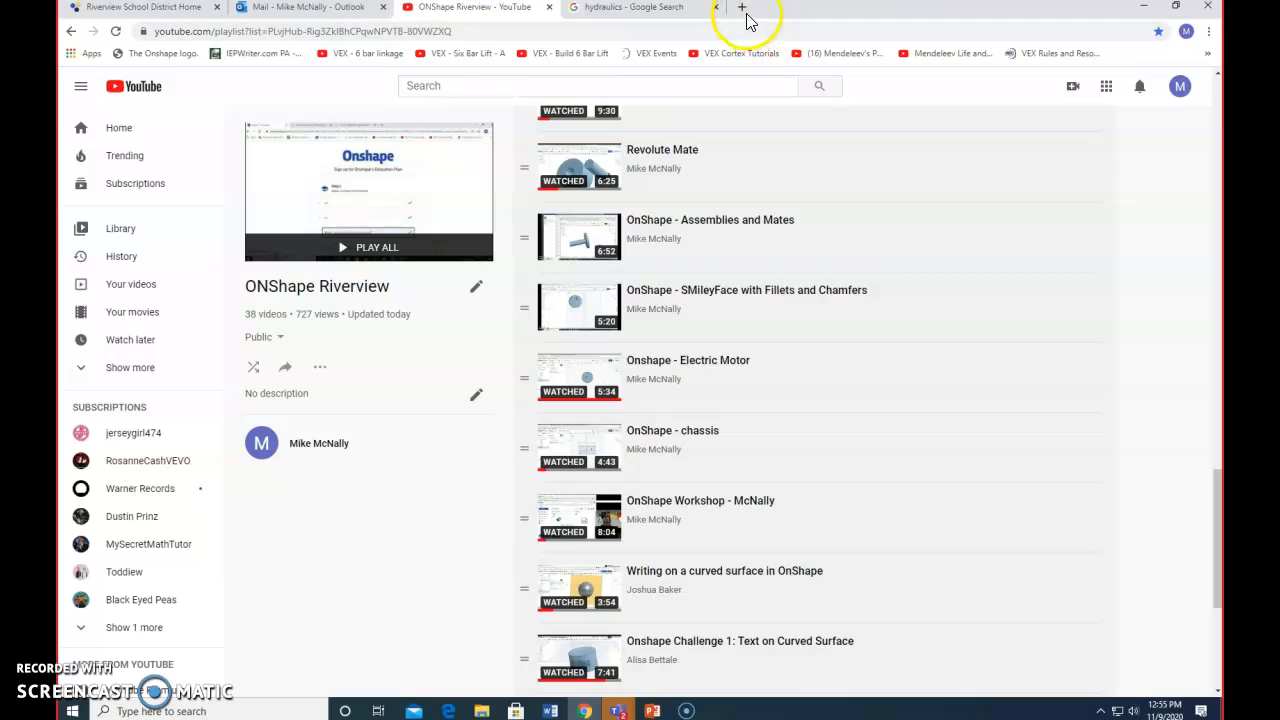
{"action": "type", "text": "onshape.com/documents?resourceType=filter&nodeId=1"}
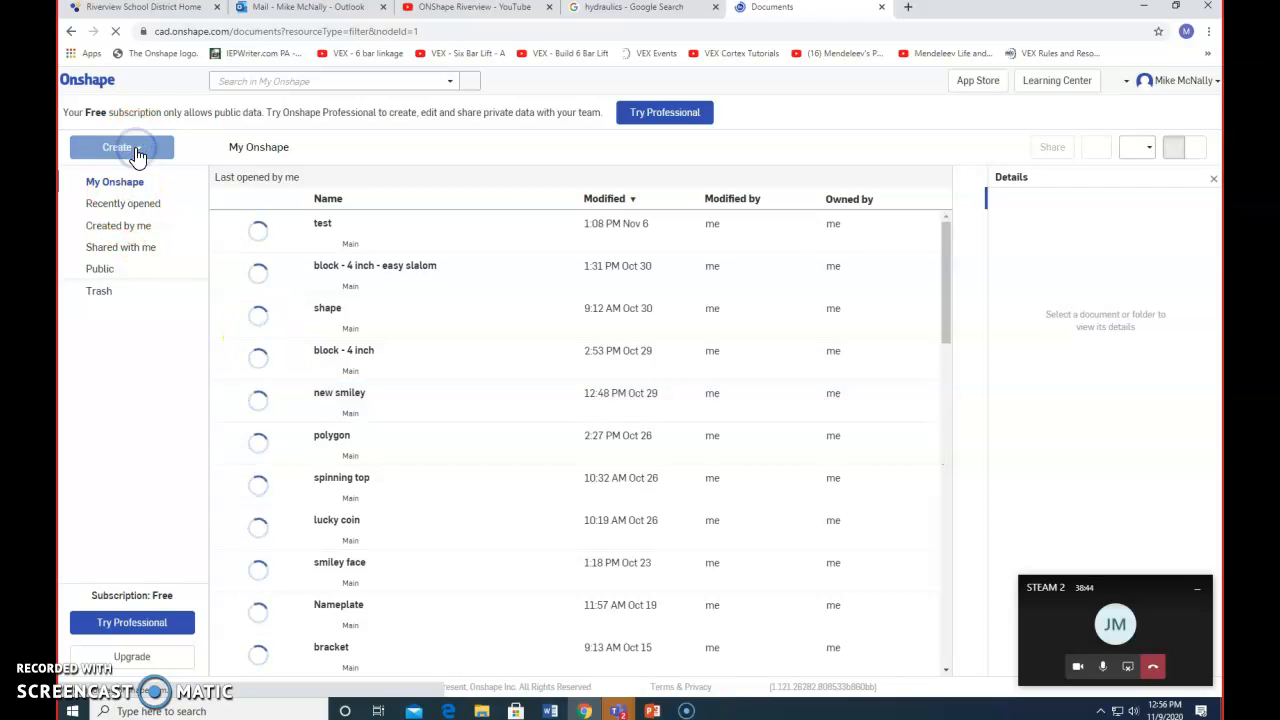
Step: Create a new public Onshape document named 'nameplate' and open its Part Studio
{"action": "left_click", "coordinate": [120, 148]}
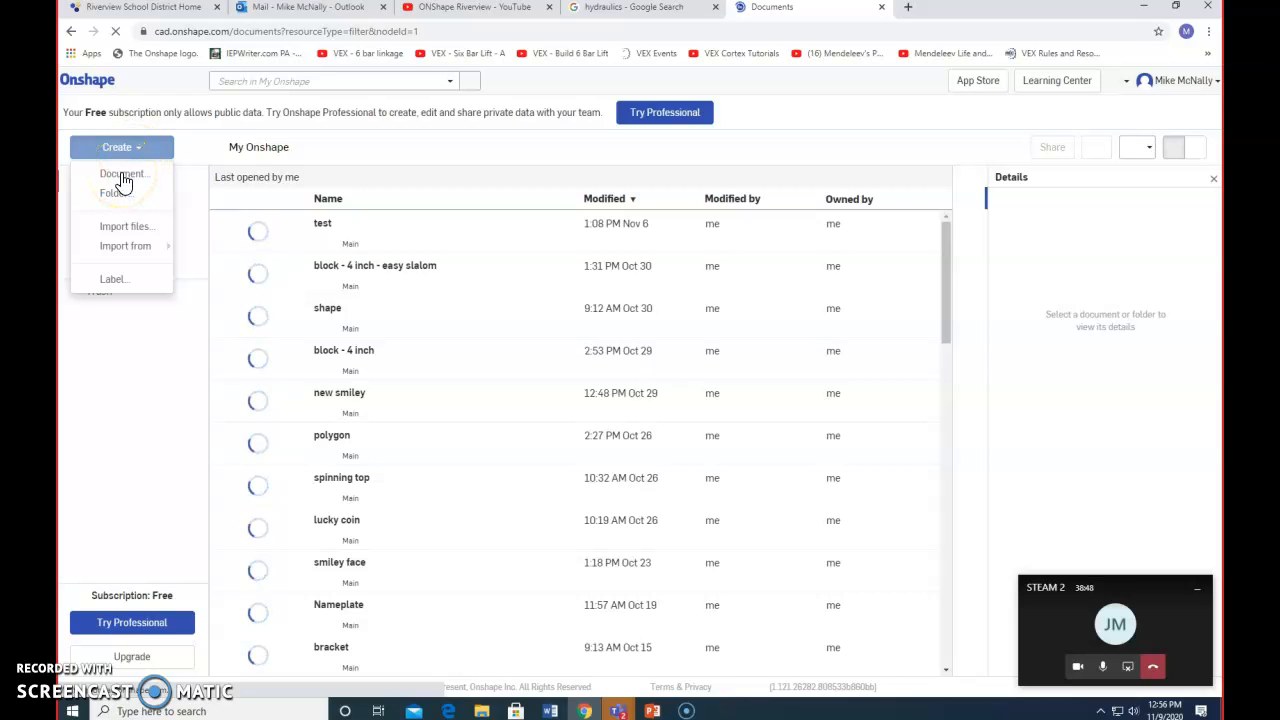
{"action": "mouse_move", "coordinate": [124, 174]}
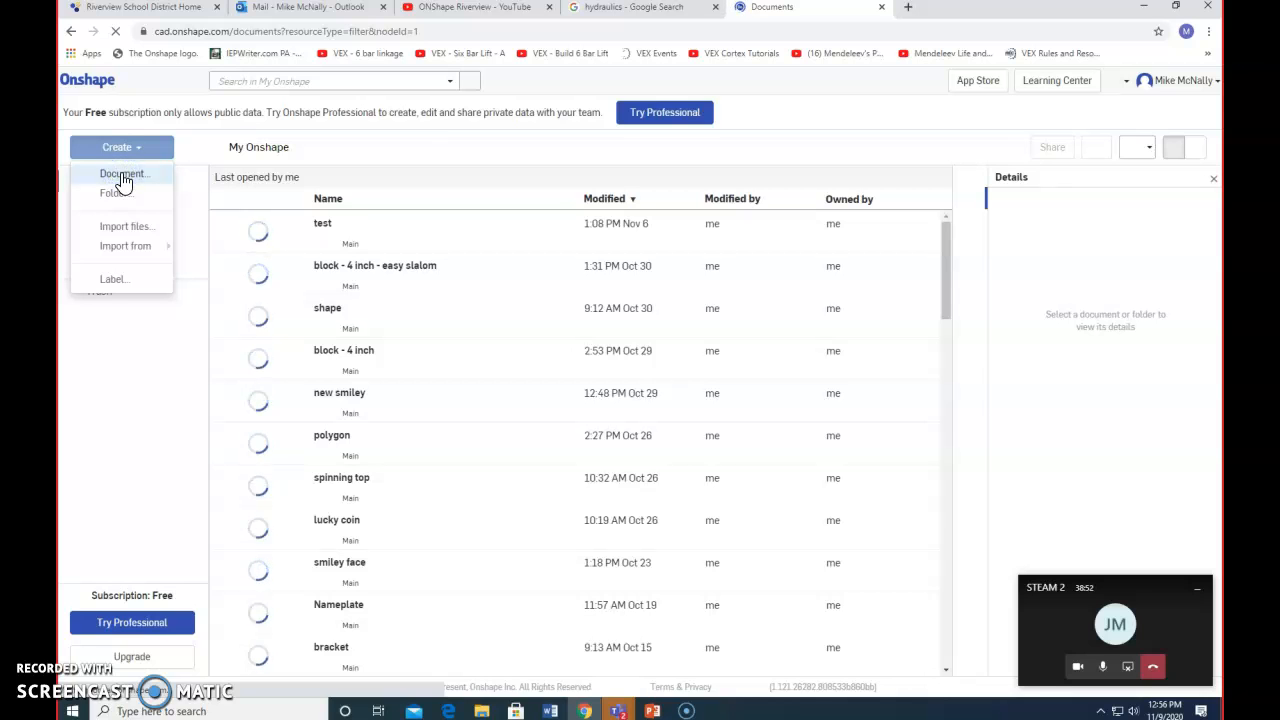
{"action": "left_click", "coordinate": [124, 172]}
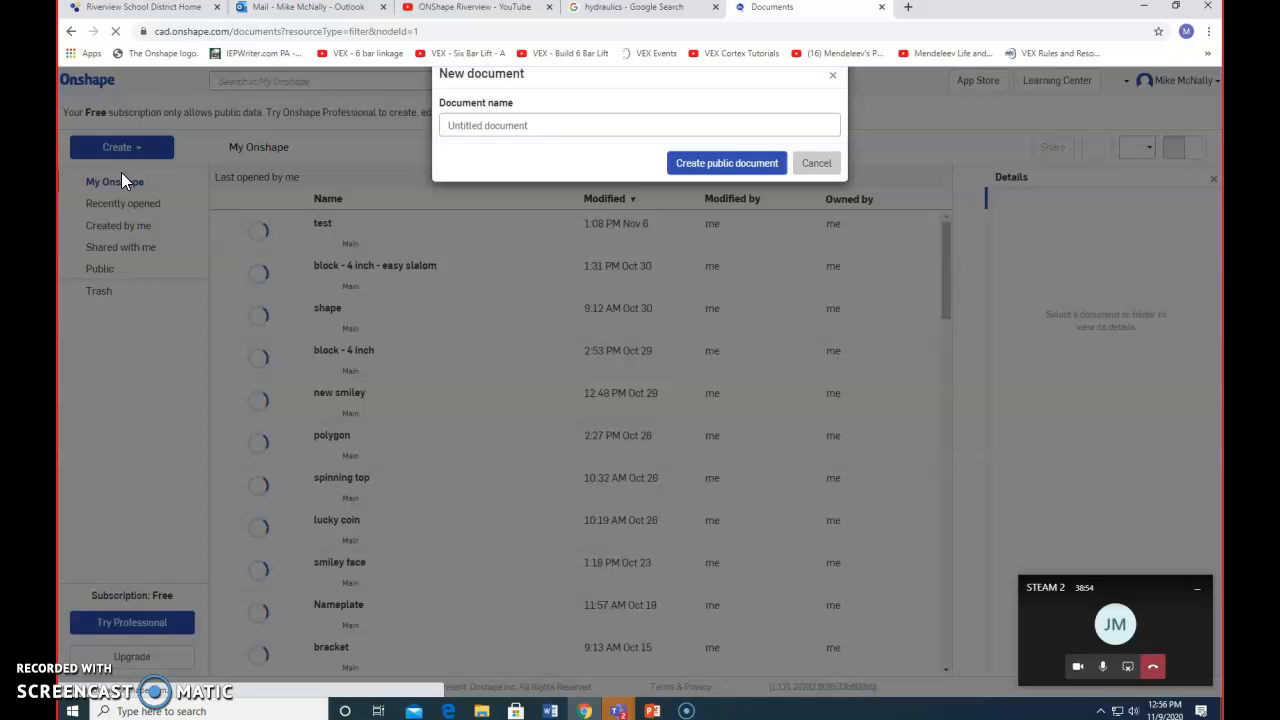
{"action": "left_click", "coordinate": [516, 156]}
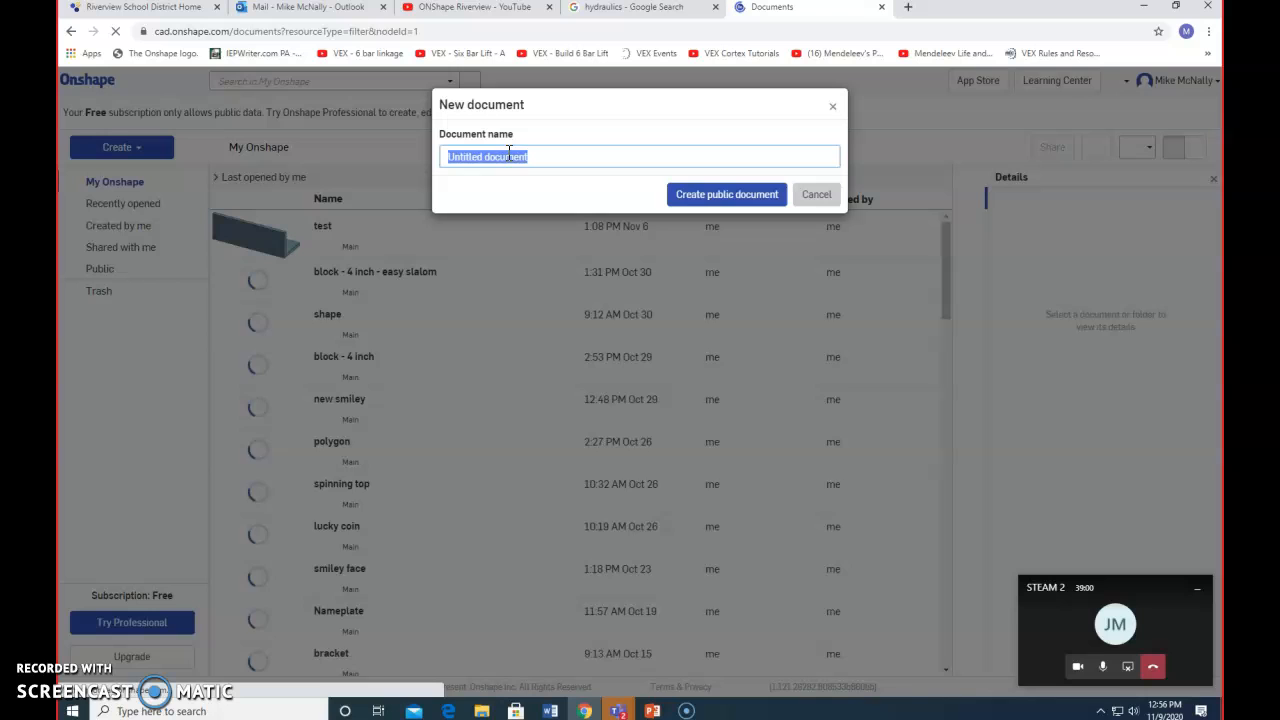
{"action": "type", "text": "n"}
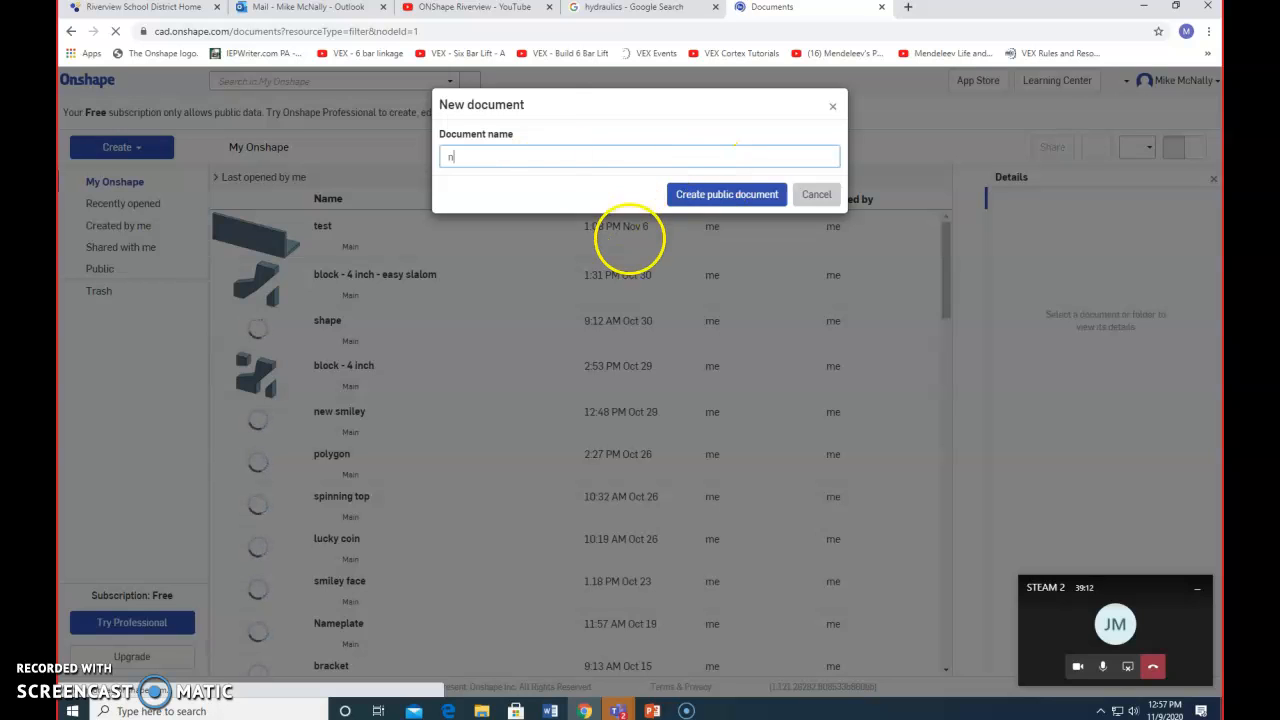
{"action": "mouse_move", "coordinate": [584, 164]}
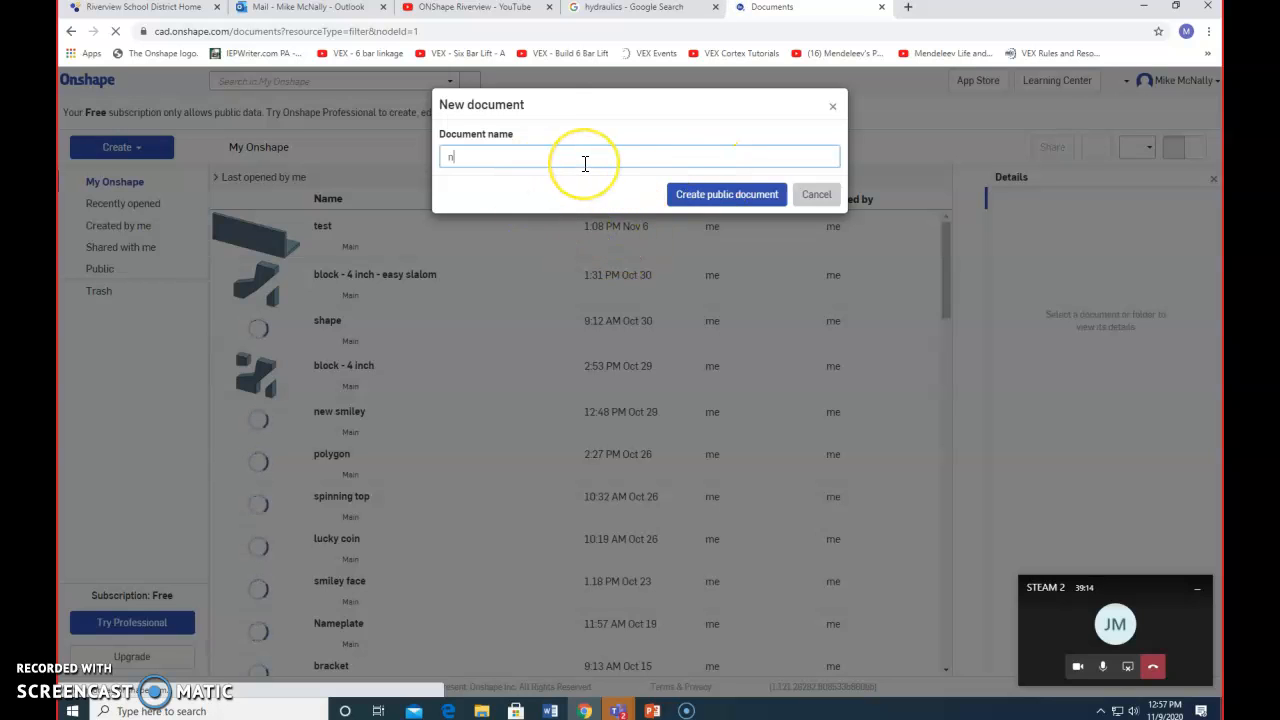
{"action": "type", "text": "ameplate"}
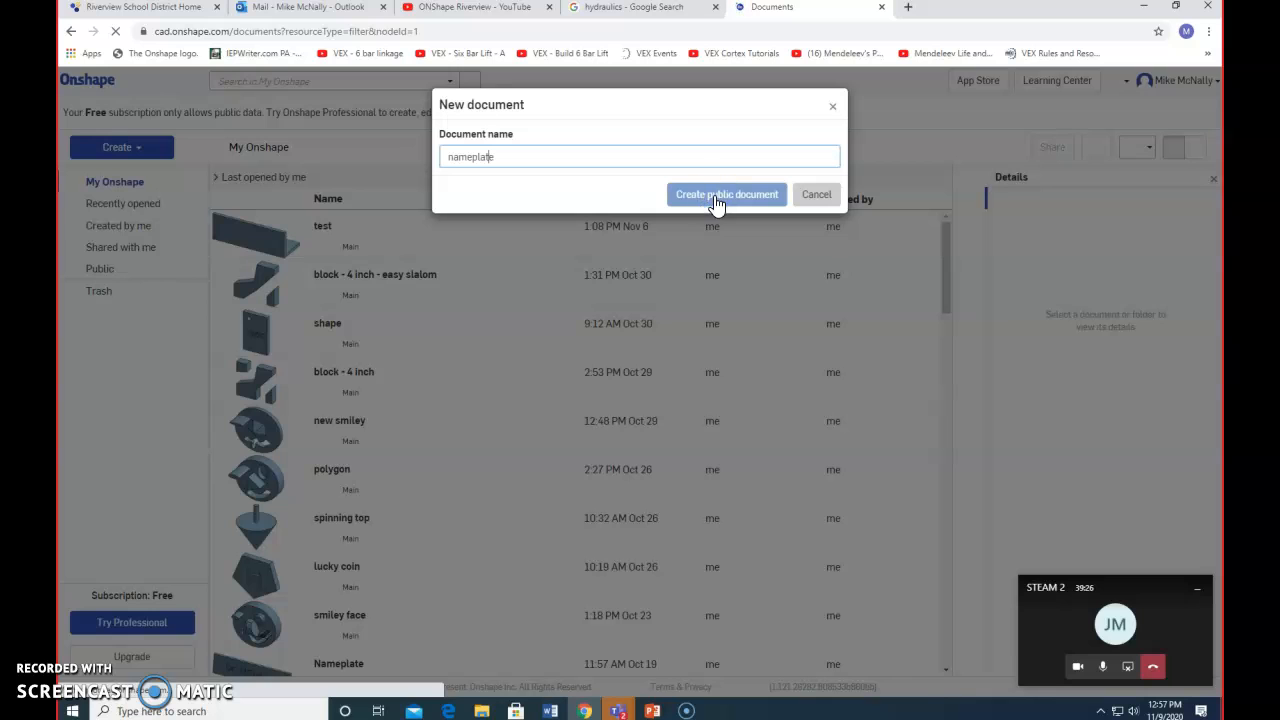
{"action": "left_click", "coordinate": [726, 194]}
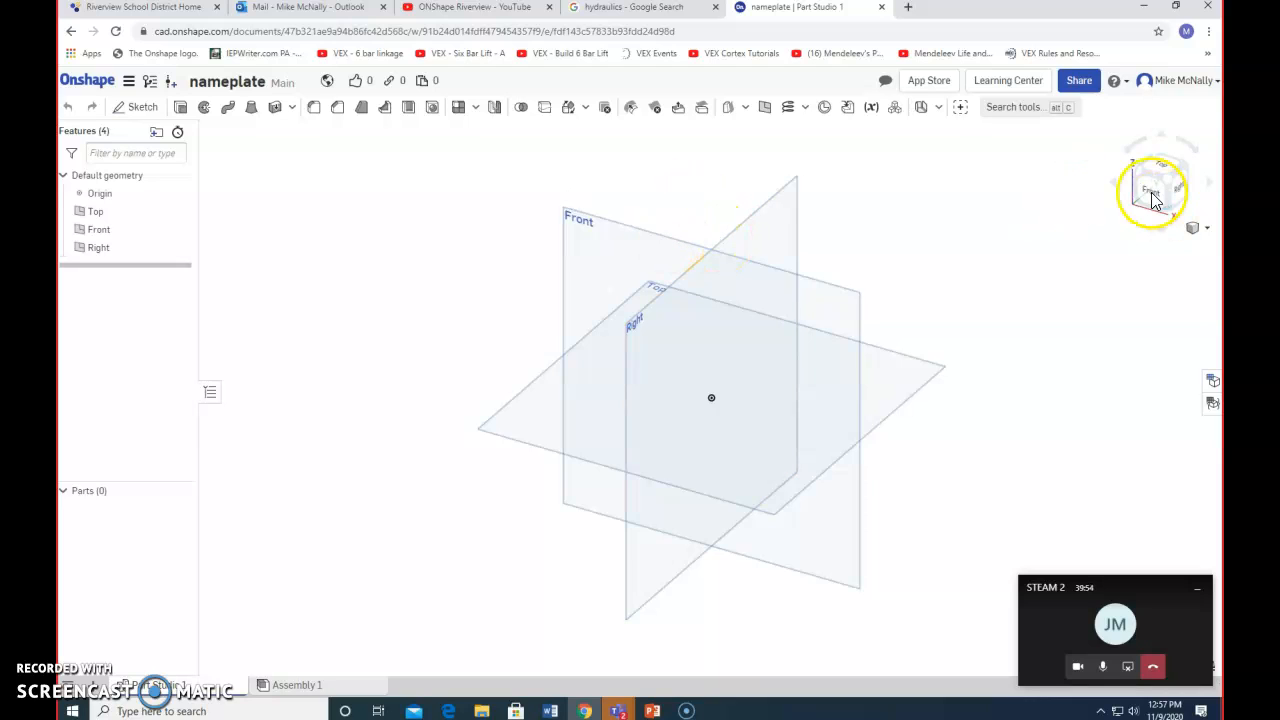
Step: Sketch a 4 by 1 inch rectangle above the origin on the Front plane
{"action": "left_click", "coordinate": [1160, 182]}
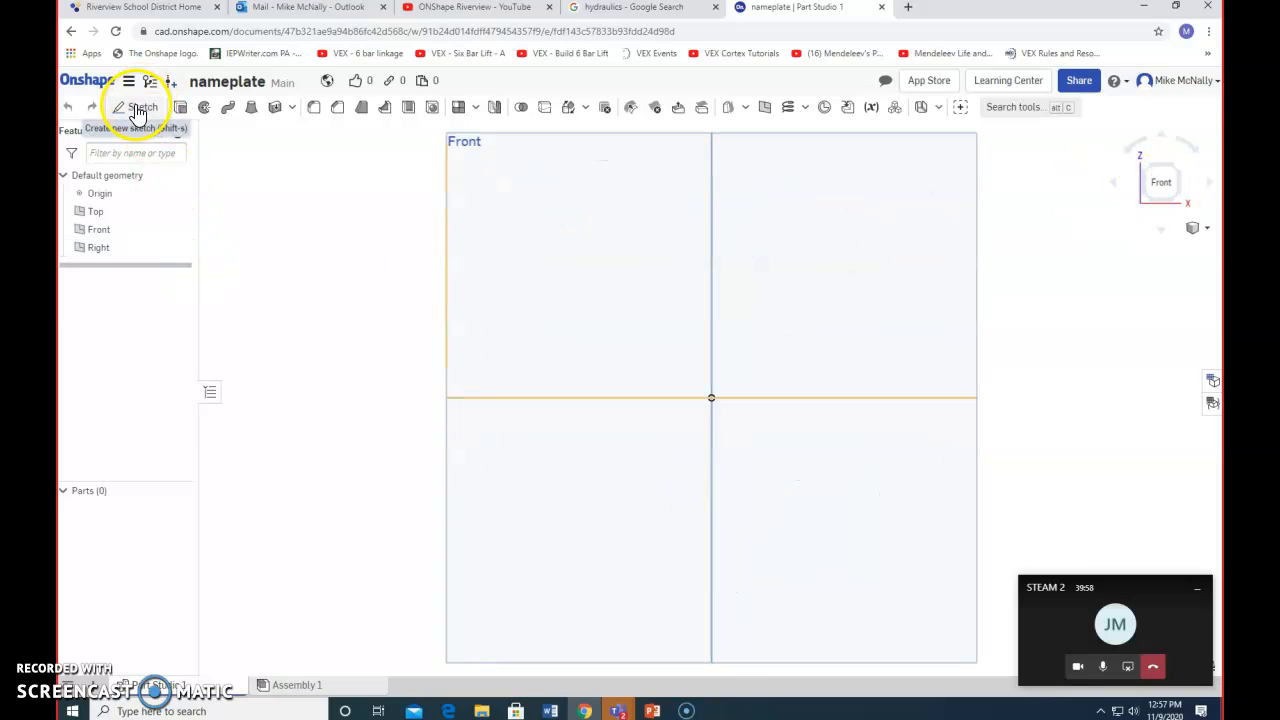
{"action": "left_click", "coordinate": [136, 108]}
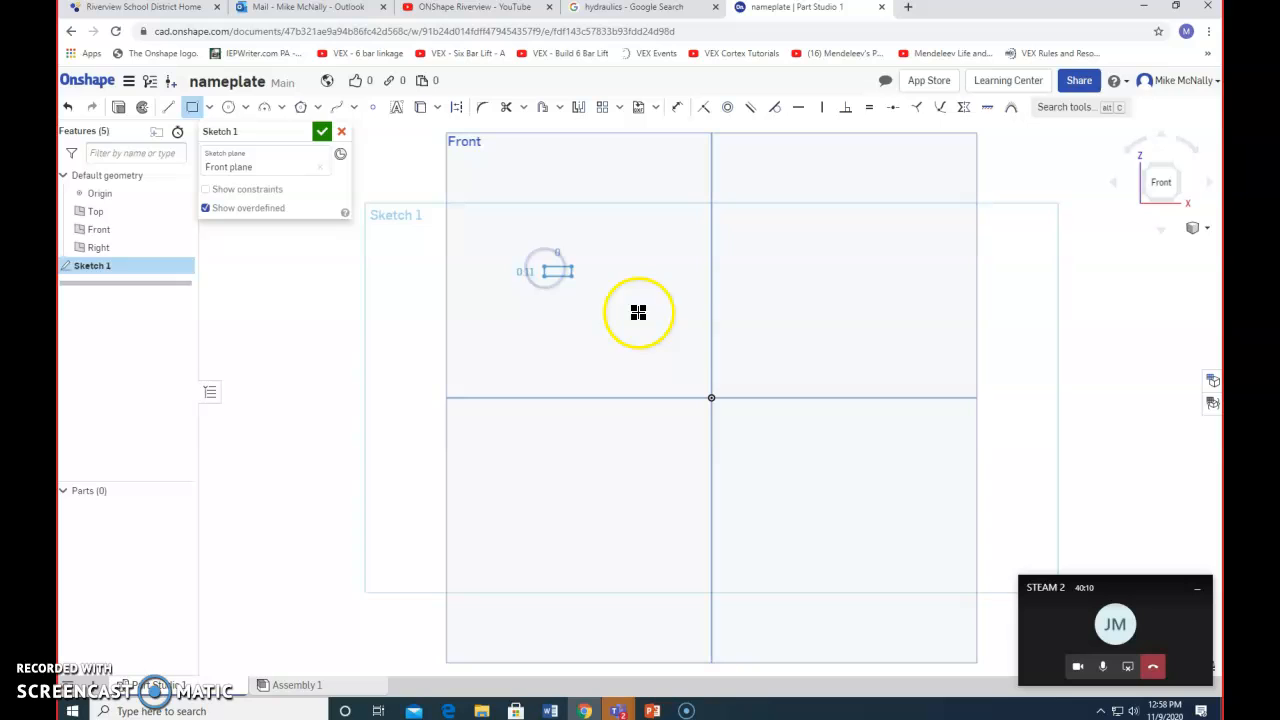
{"action": "left_click_drag", "start_coordinate": [556, 270], "coordinate": [832, 376]}
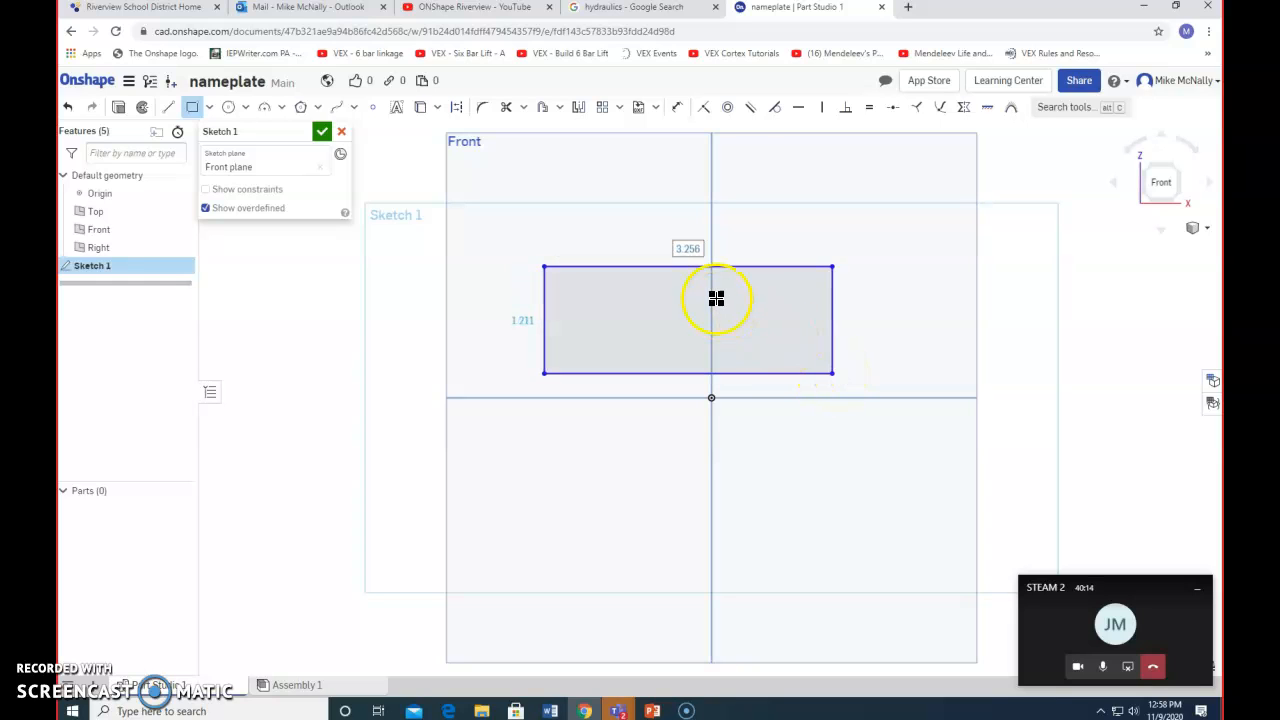
{"action": "mouse_move", "coordinate": [678, 112]}
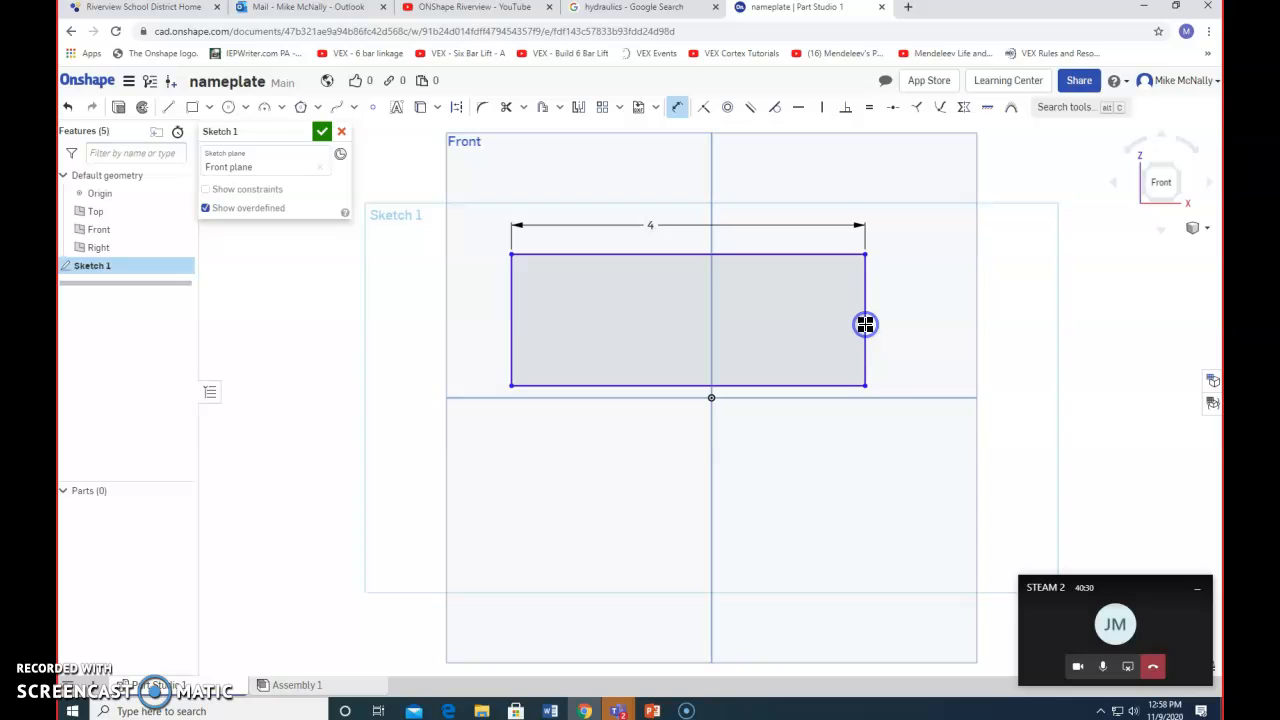
{"action": "left_click", "coordinate": [864, 324]}
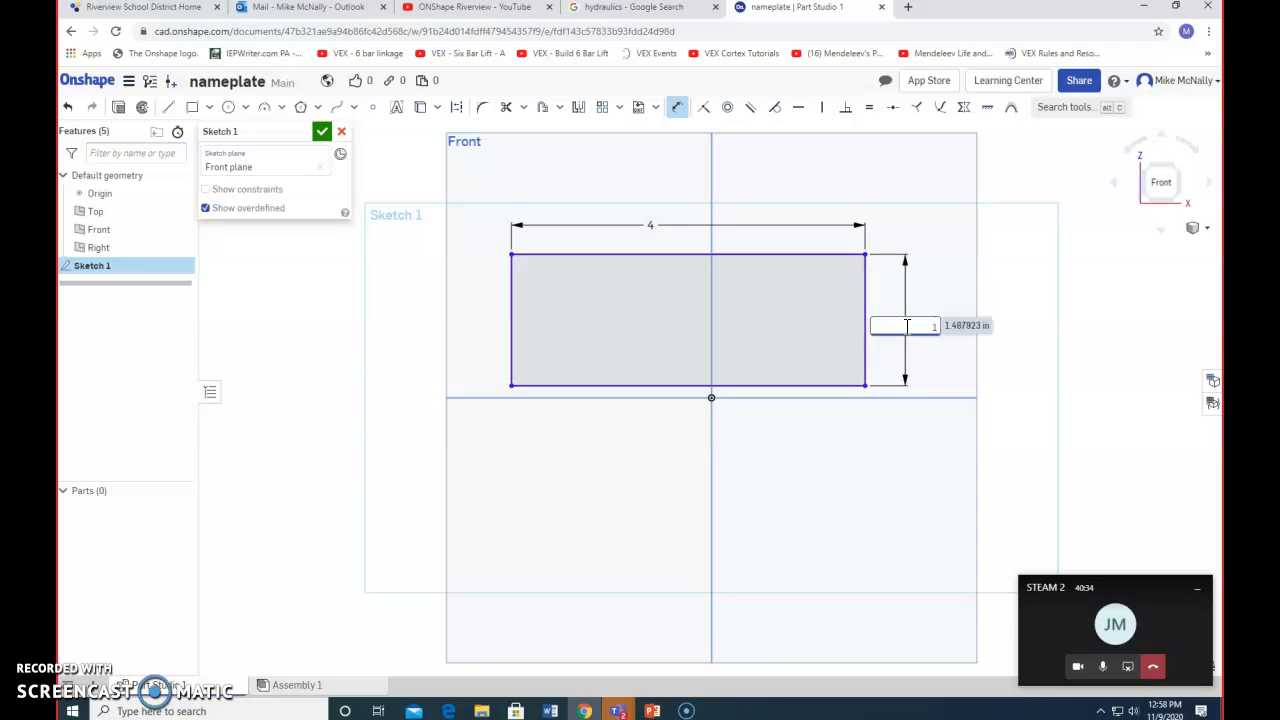
{"action": "type", "text": "1"}
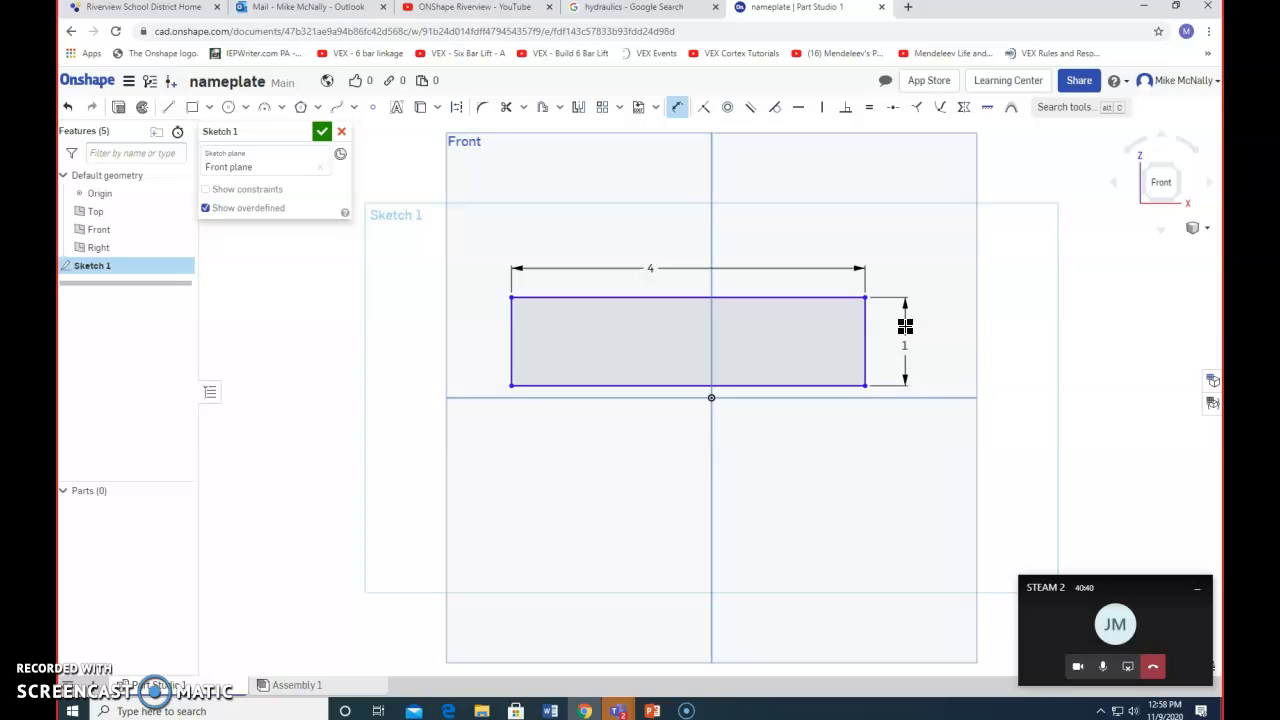
{"action": "mouse_move", "coordinate": [288, 234]}
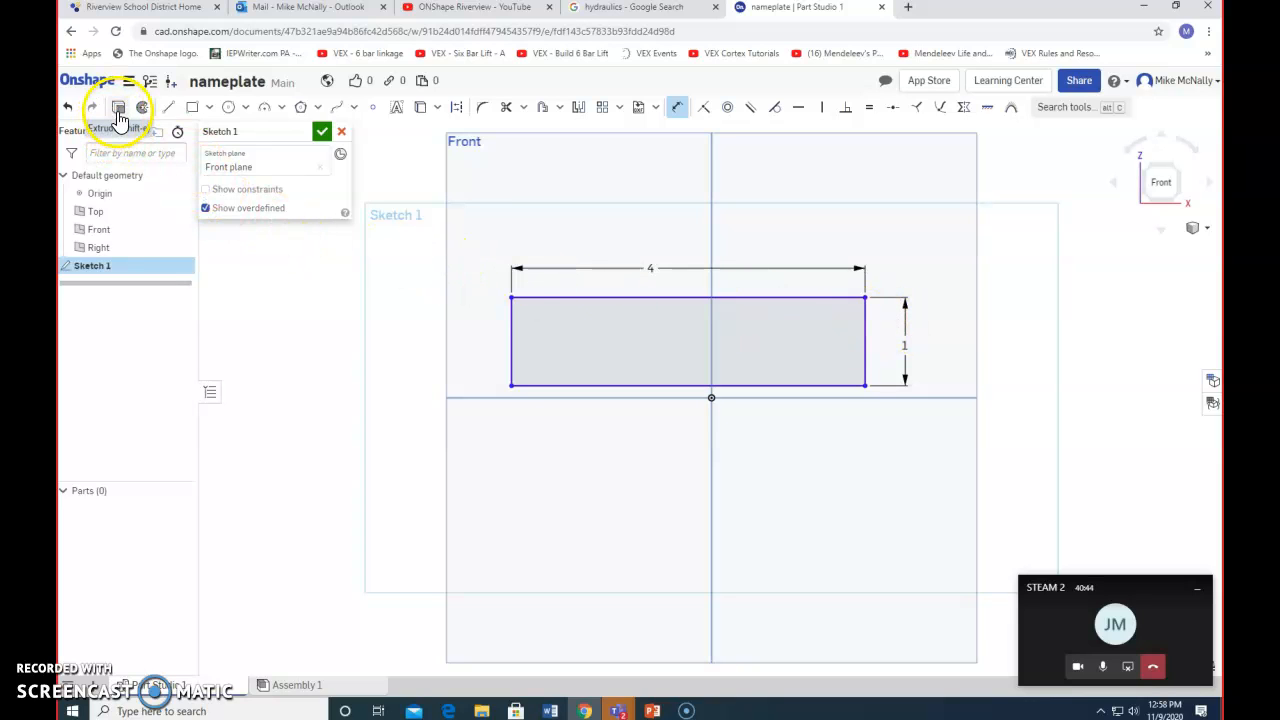
{"action": "mouse_move", "coordinate": [118, 108]}
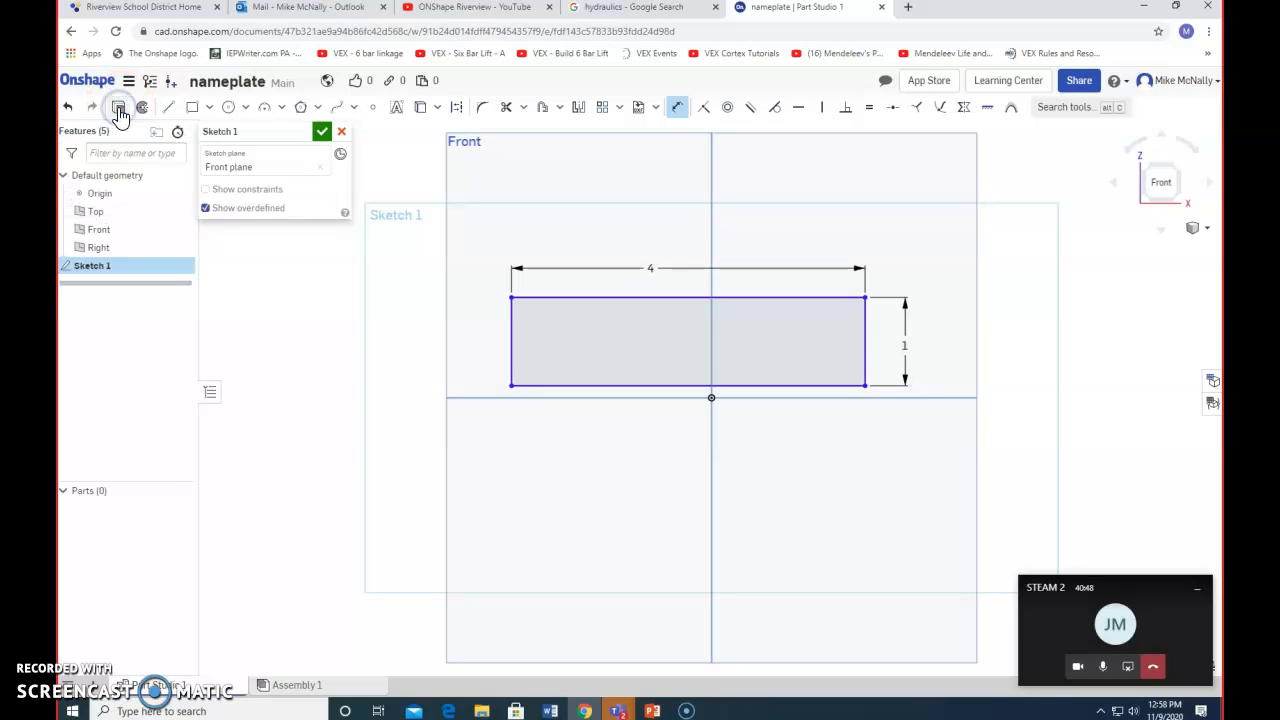
Step: Extrude the rectangle sketch 1 inch blind into a solid block
{"action": "left_click", "coordinate": [118, 108]}
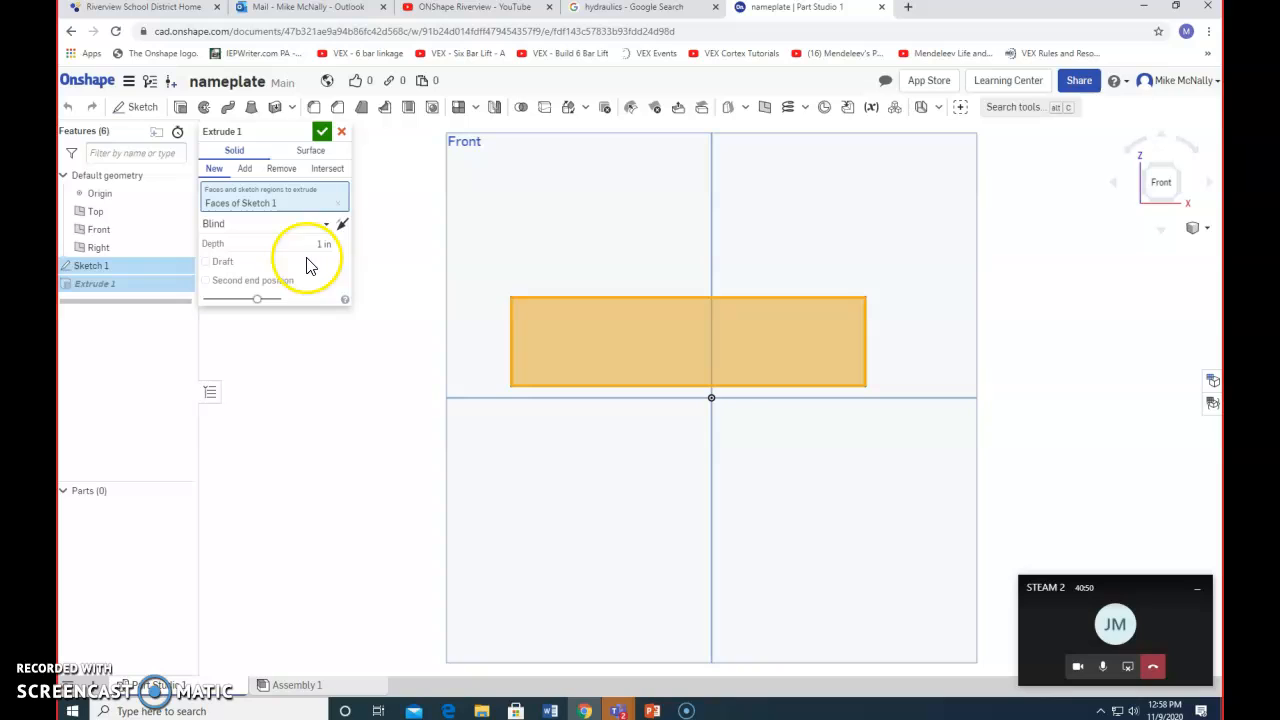
{"action": "left_click", "coordinate": [322, 132]}
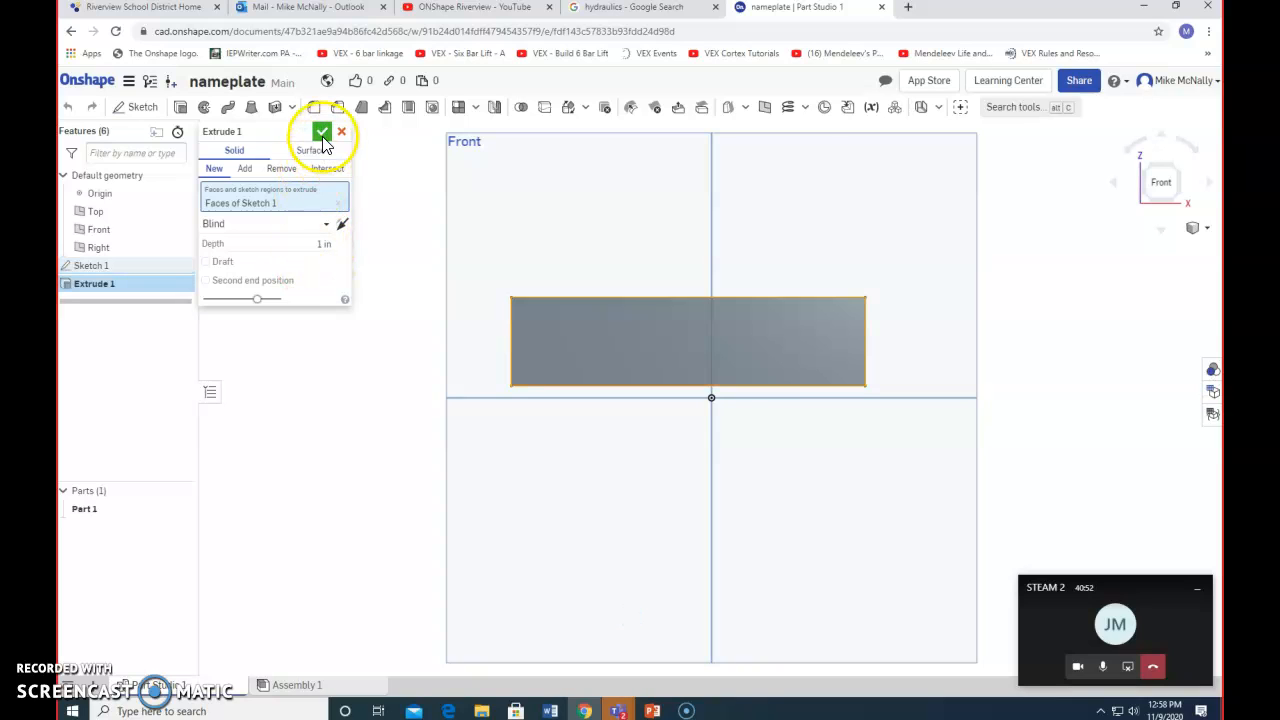
{"action": "left_click", "coordinate": [322, 132]}
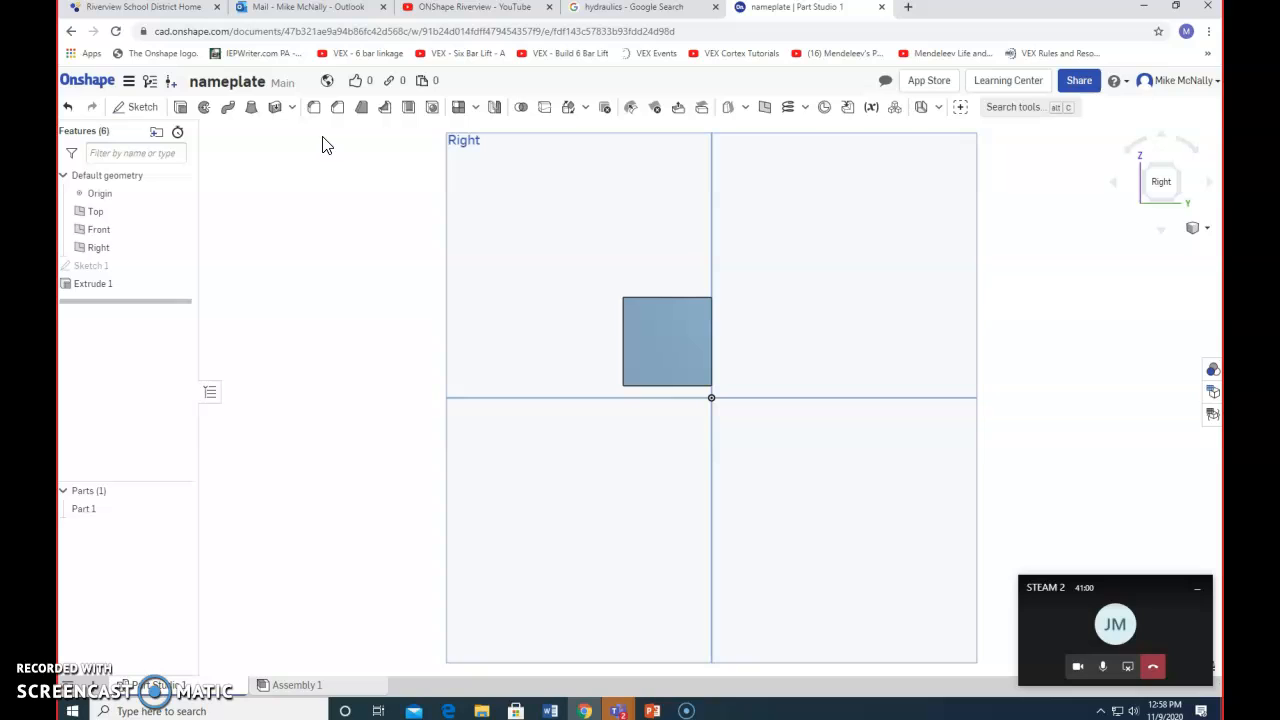
{"action": "mouse_move", "coordinate": [350, 168]}
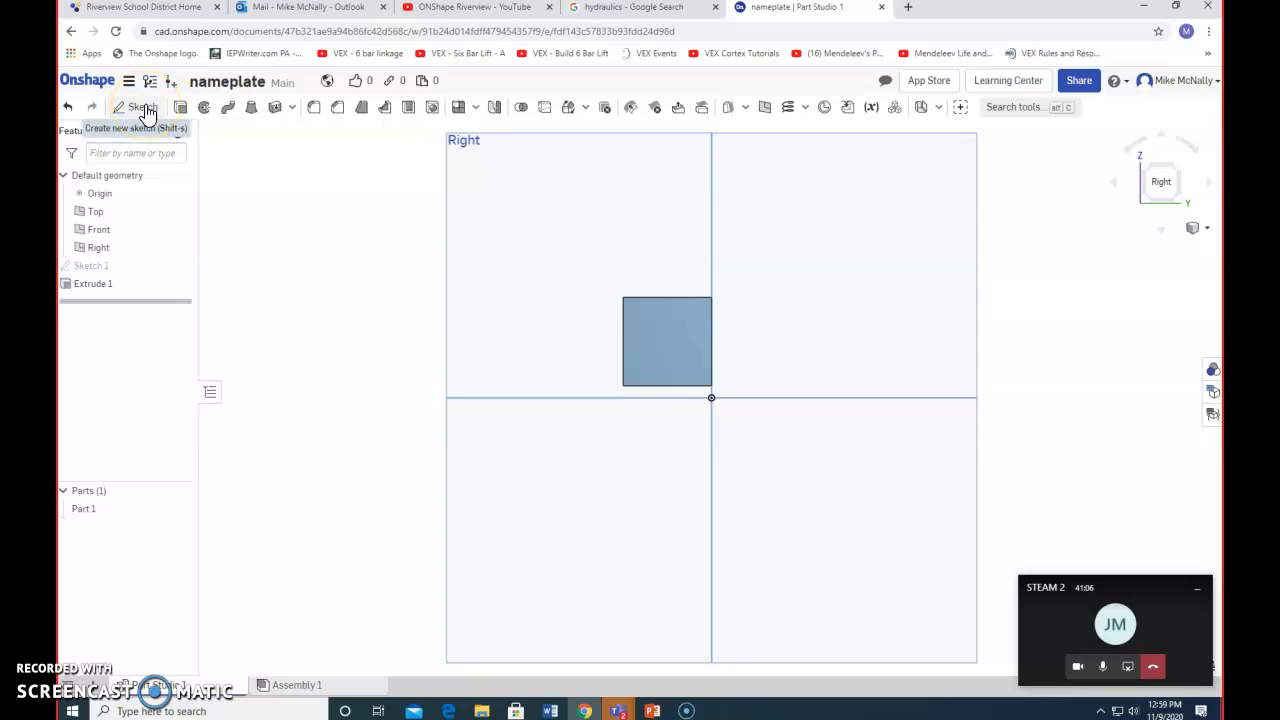
{"action": "mouse_move", "coordinate": [144, 108]}
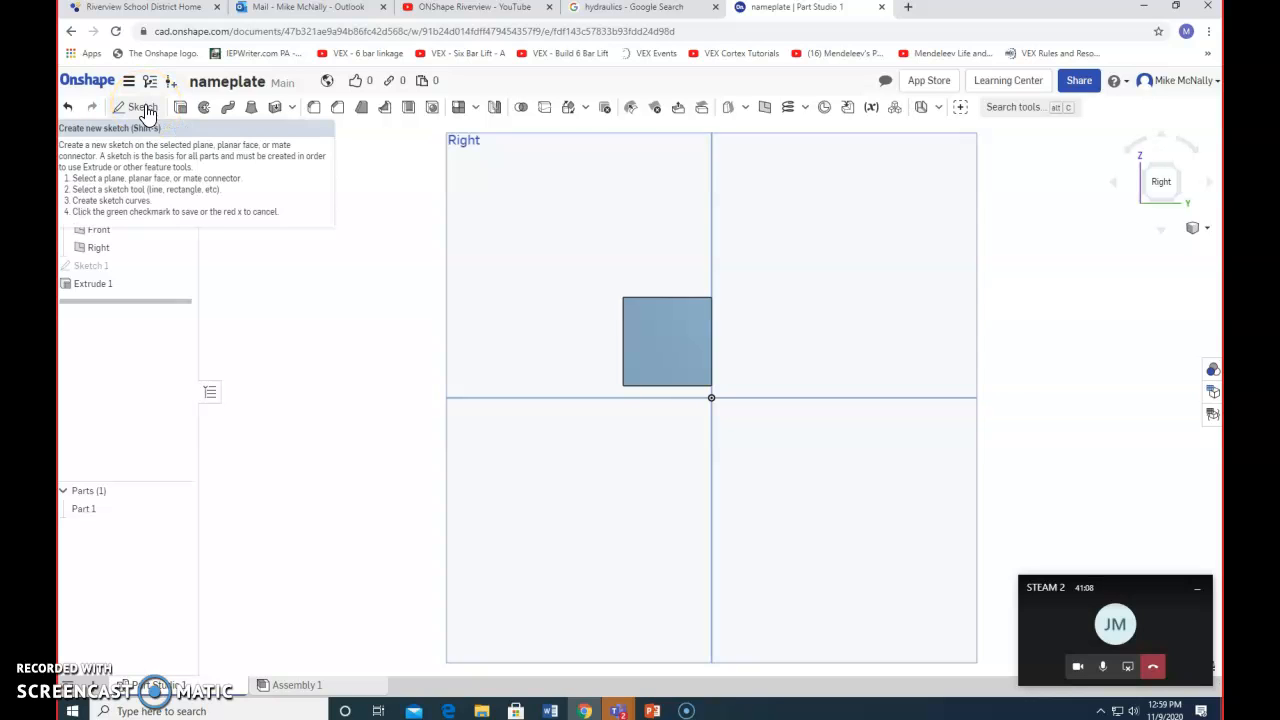
Step: Sketch a small rectangle on the block's end face
{"action": "left_click", "coordinate": [140, 108]}
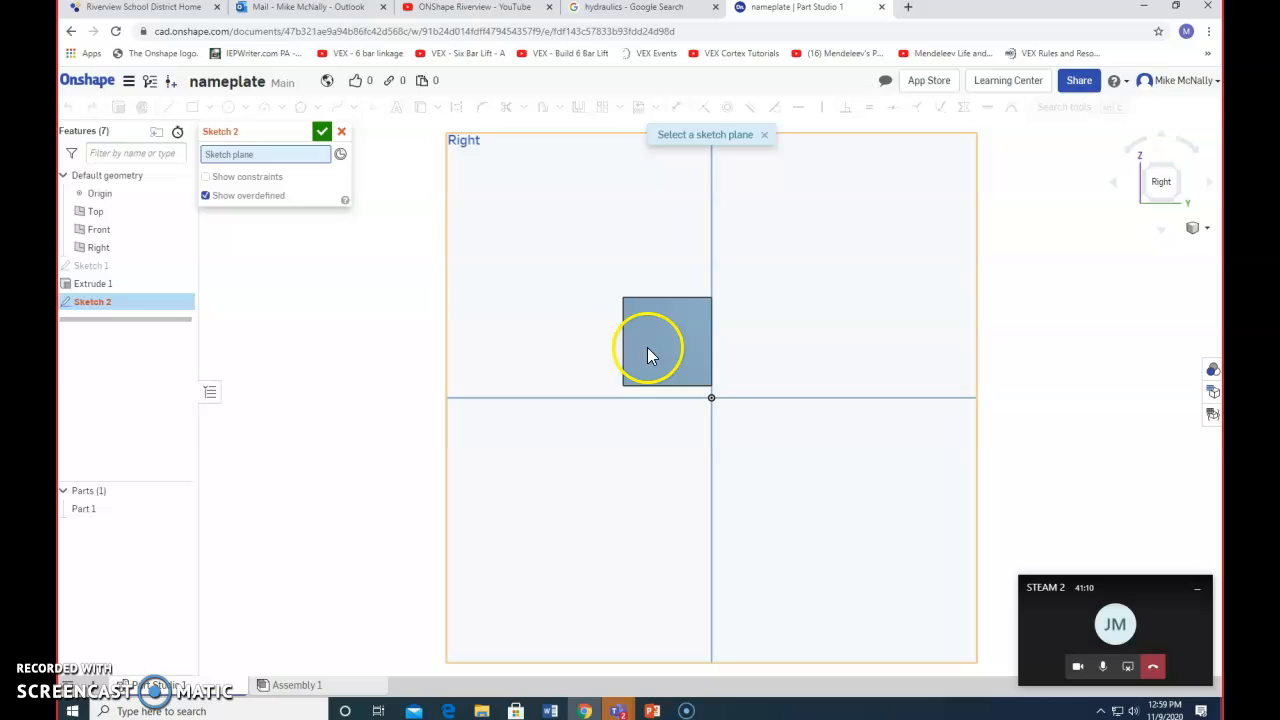
{"action": "left_click", "coordinate": [668, 342]}
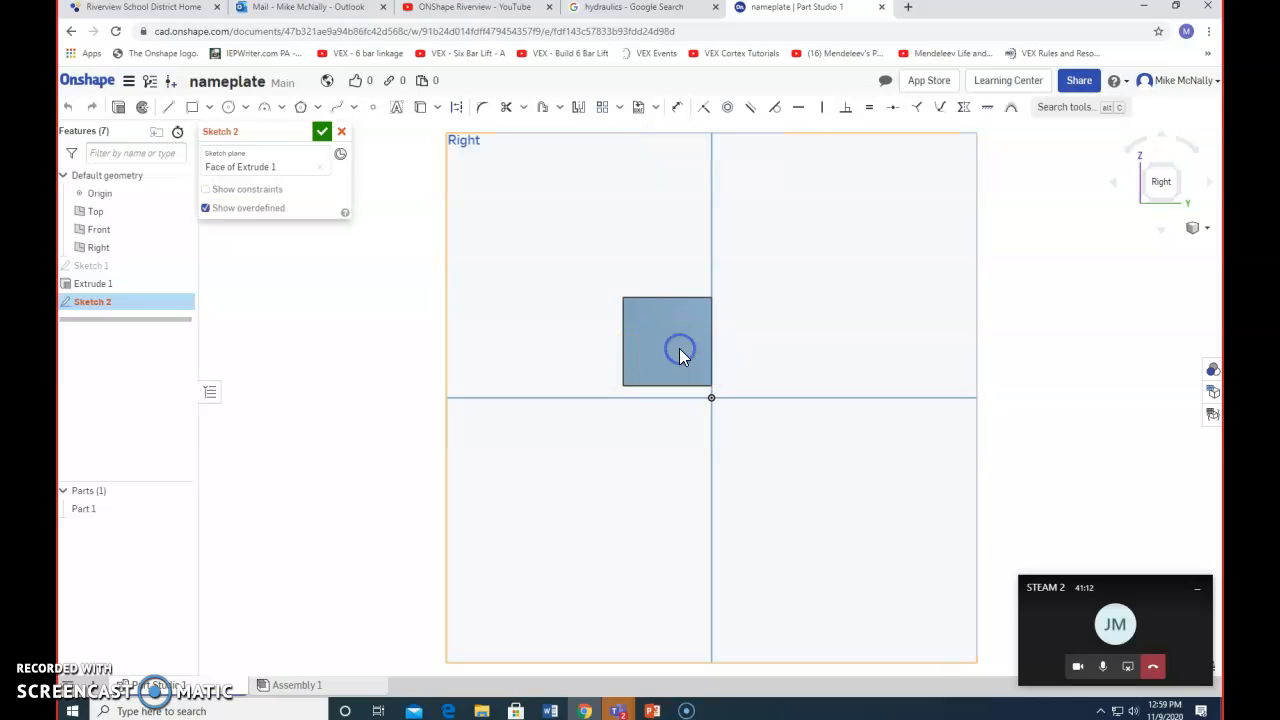
{"action": "left_click", "coordinate": [208, 108]}
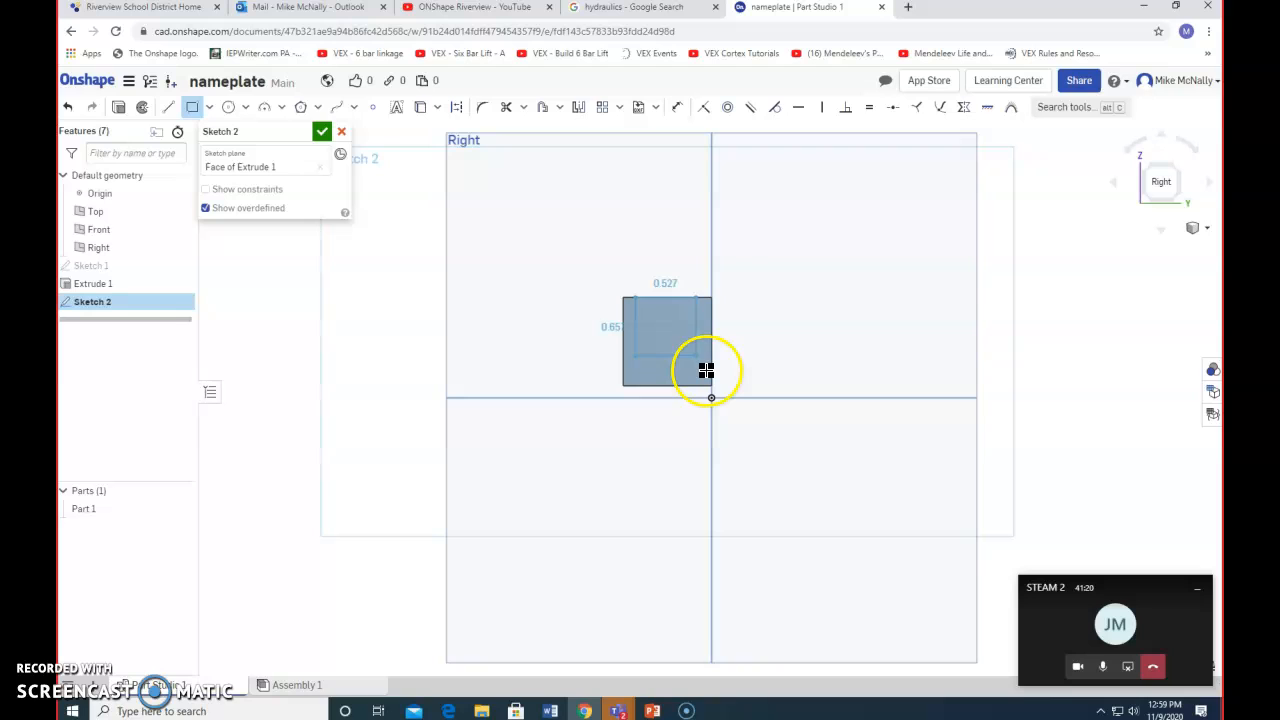
{"action": "left_click_drag", "start_coordinate": [708, 370], "coordinate": [708, 378]}
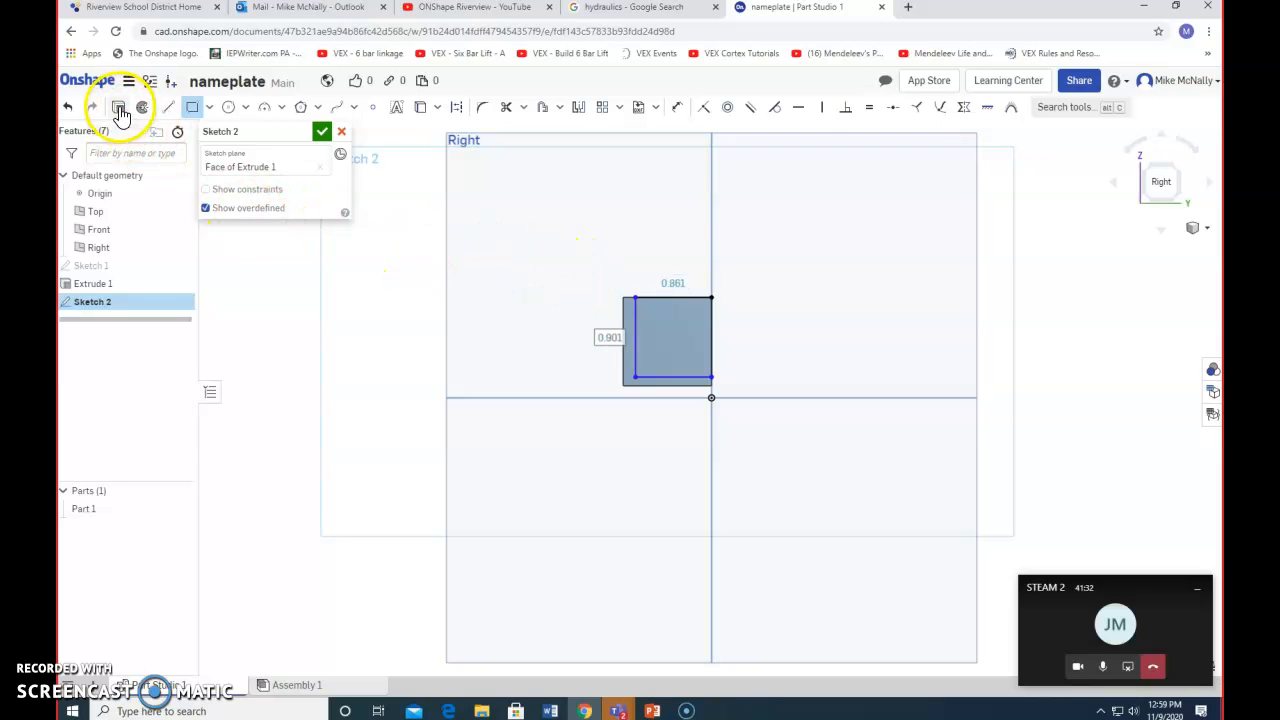
Step: Remove the sketched region with a Through all extrude cut, notching the block's end
{"action": "left_click", "coordinate": [120, 108]}
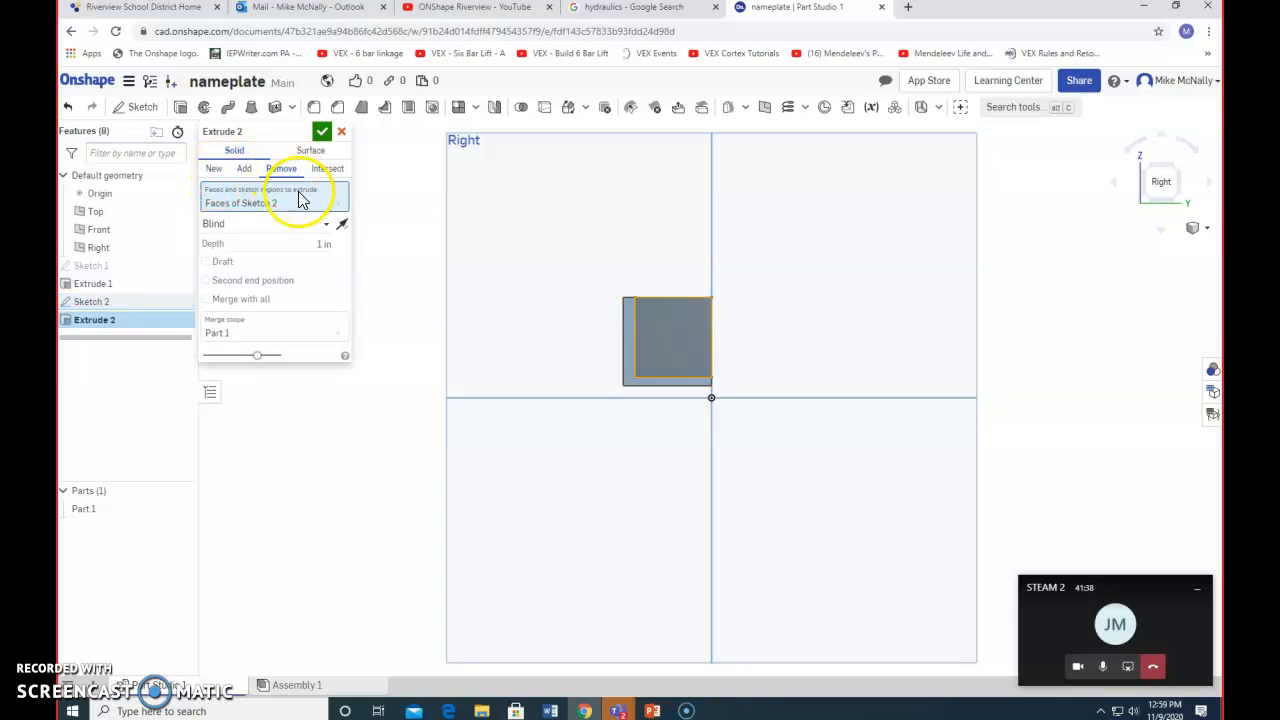
{"action": "left_click", "coordinate": [264, 224]}
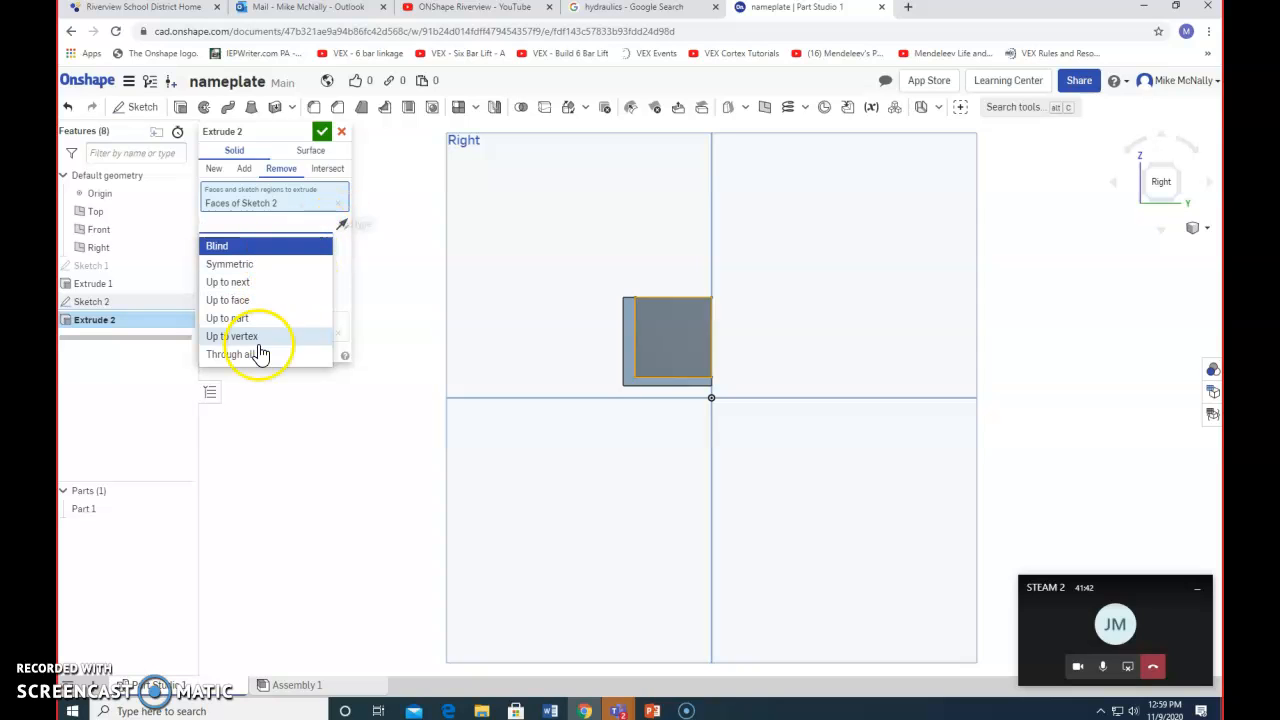
{"action": "left_click", "coordinate": [234, 354]}
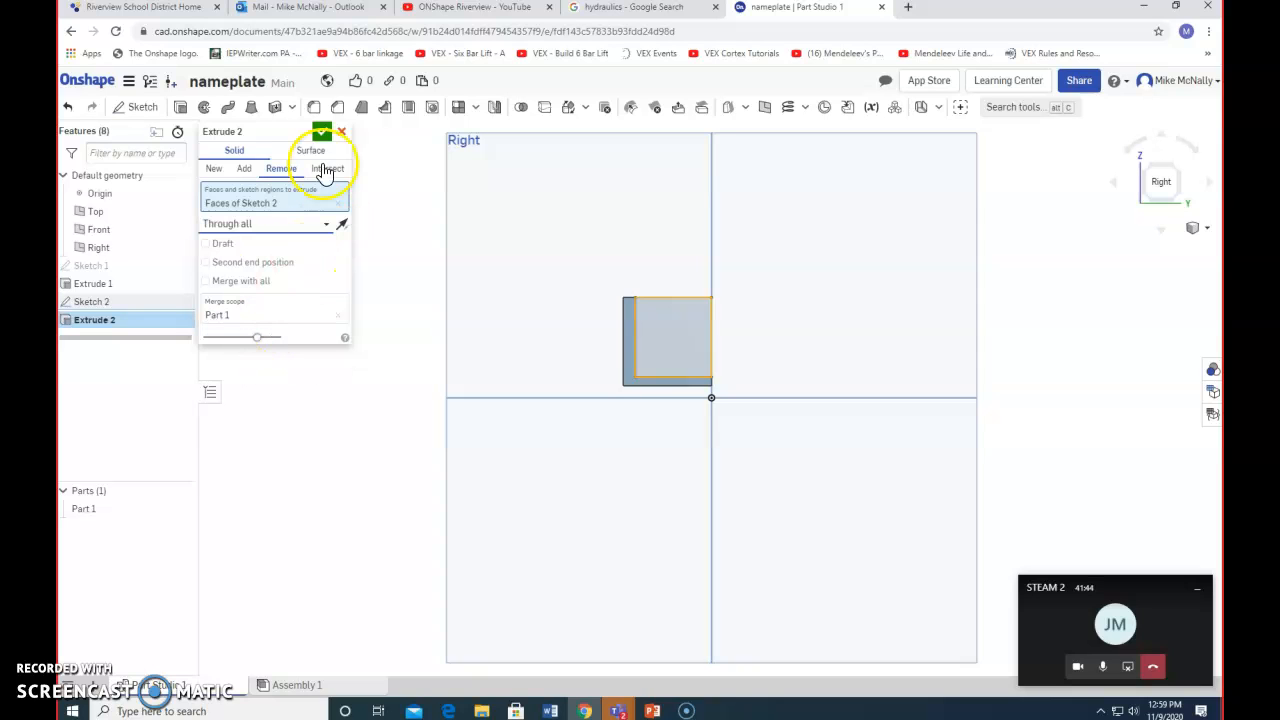
{"action": "left_click", "coordinate": [322, 132]}
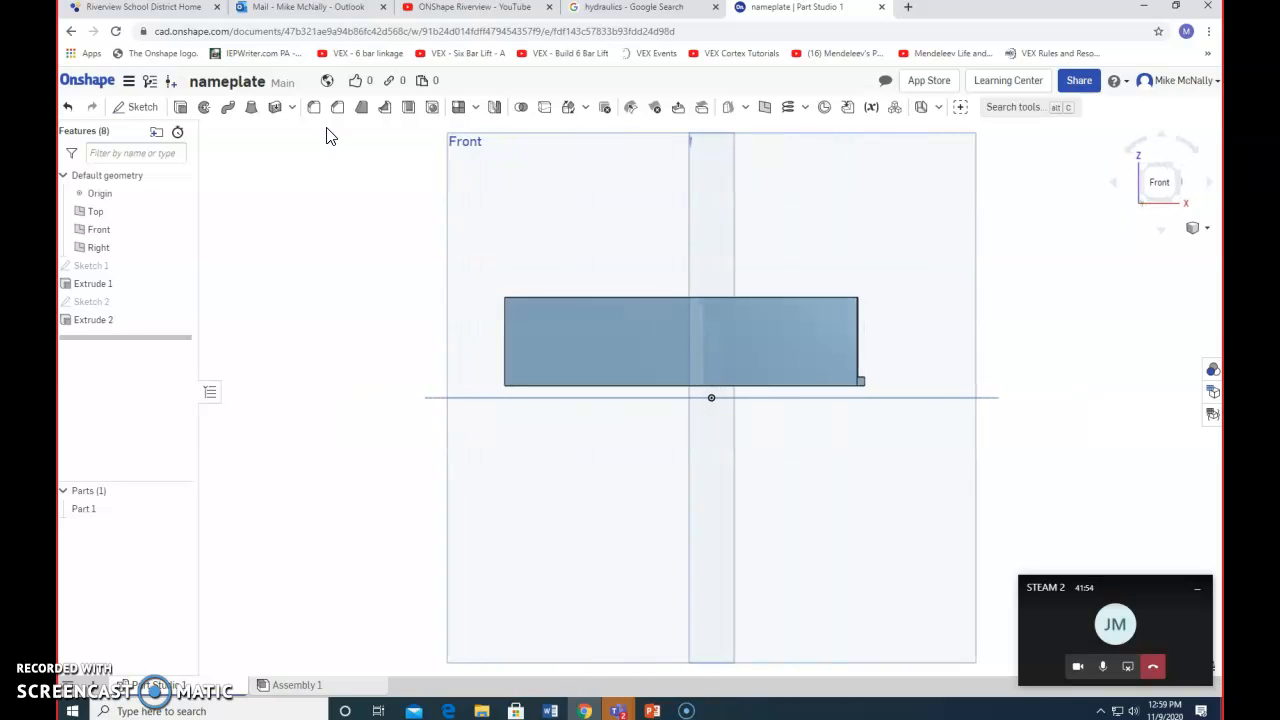
Step: Start Sketch 3 on the block's front face
{"action": "left_click", "coordinate": [1208, 182]}
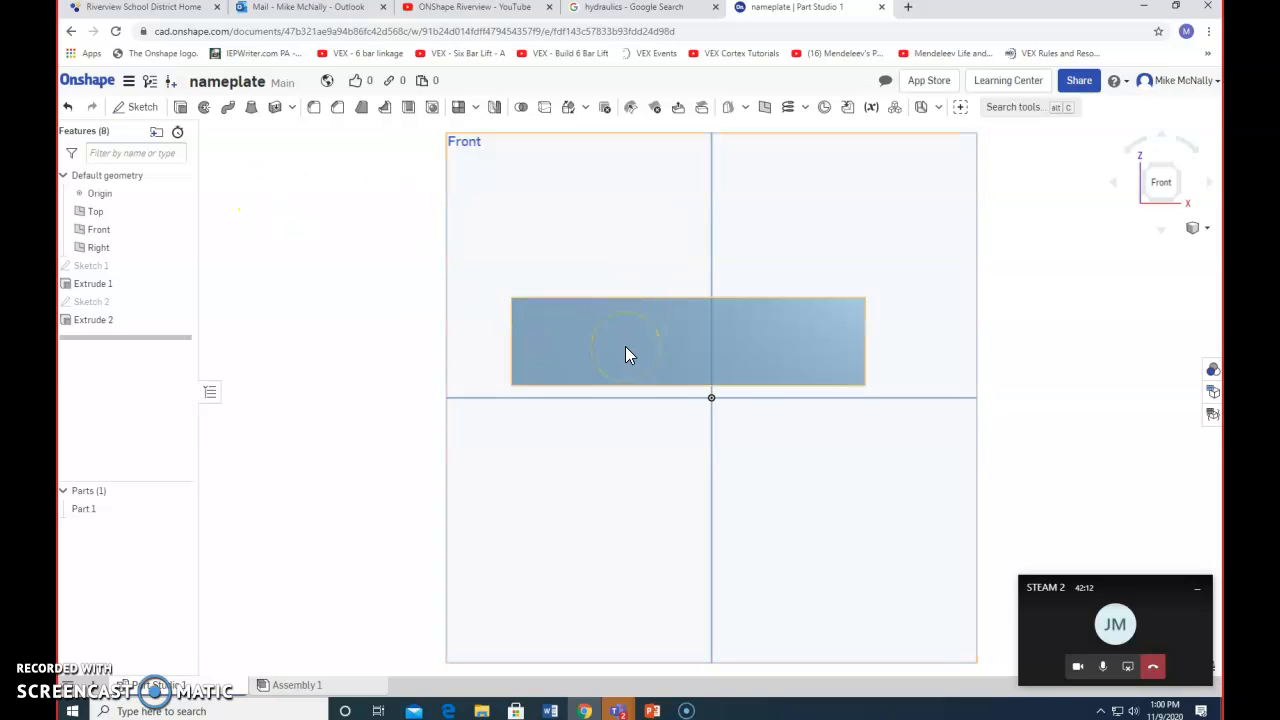
{"action": "left_click", "coordinate": [630, 340]}
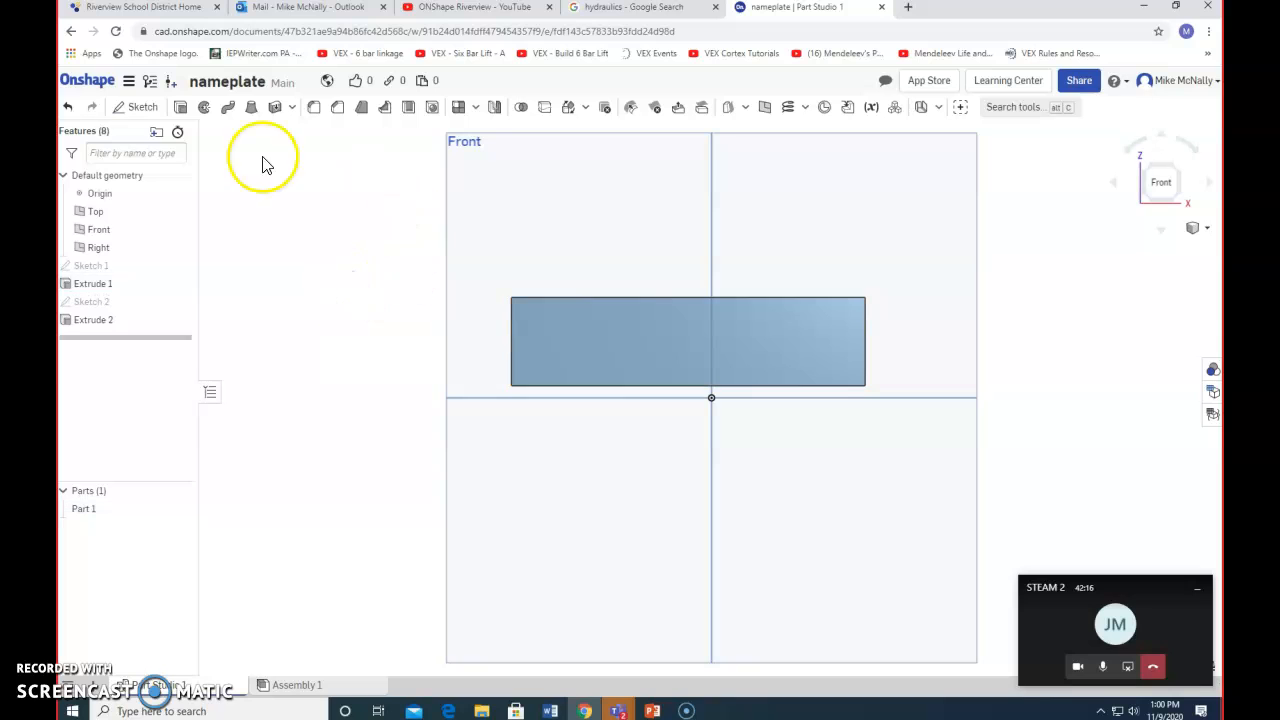
{"action": "left_click", "coordinate": [142, 108]}
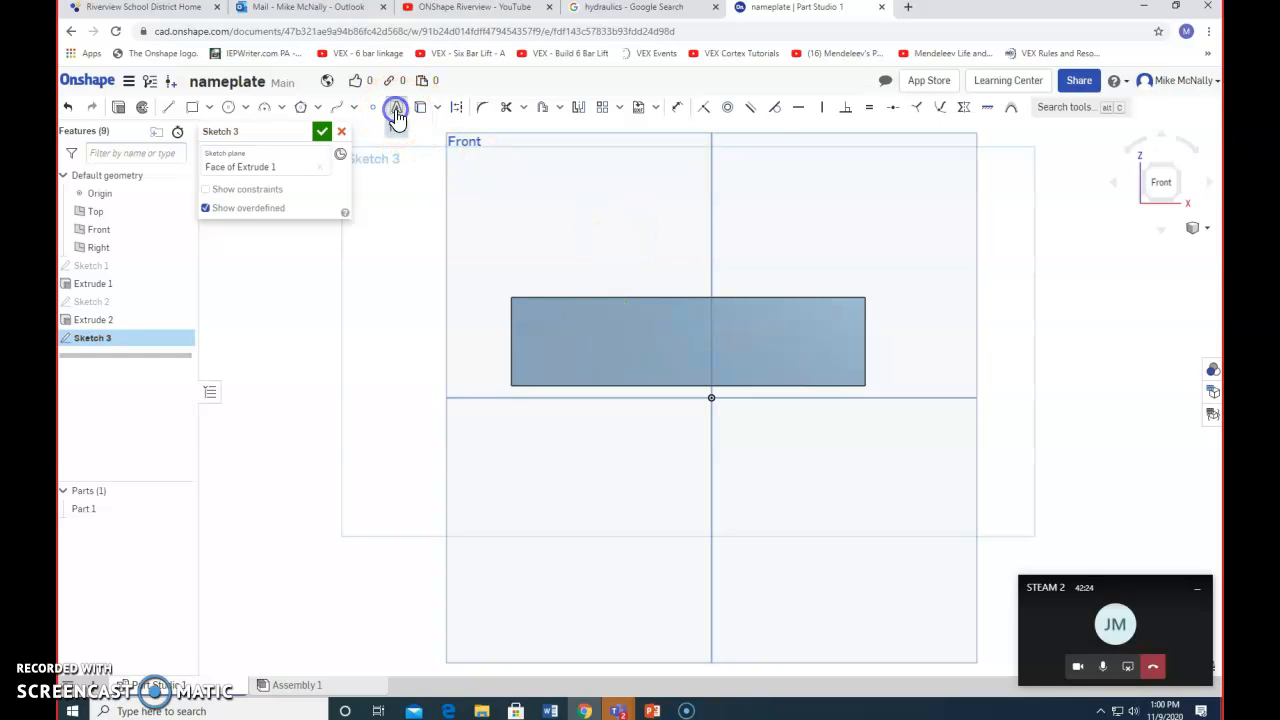
Step: Place the sketch text 'nameplate' on the front face and begin dimensioning its box
{"action": "left_click", "coordinate": [396, 108]}
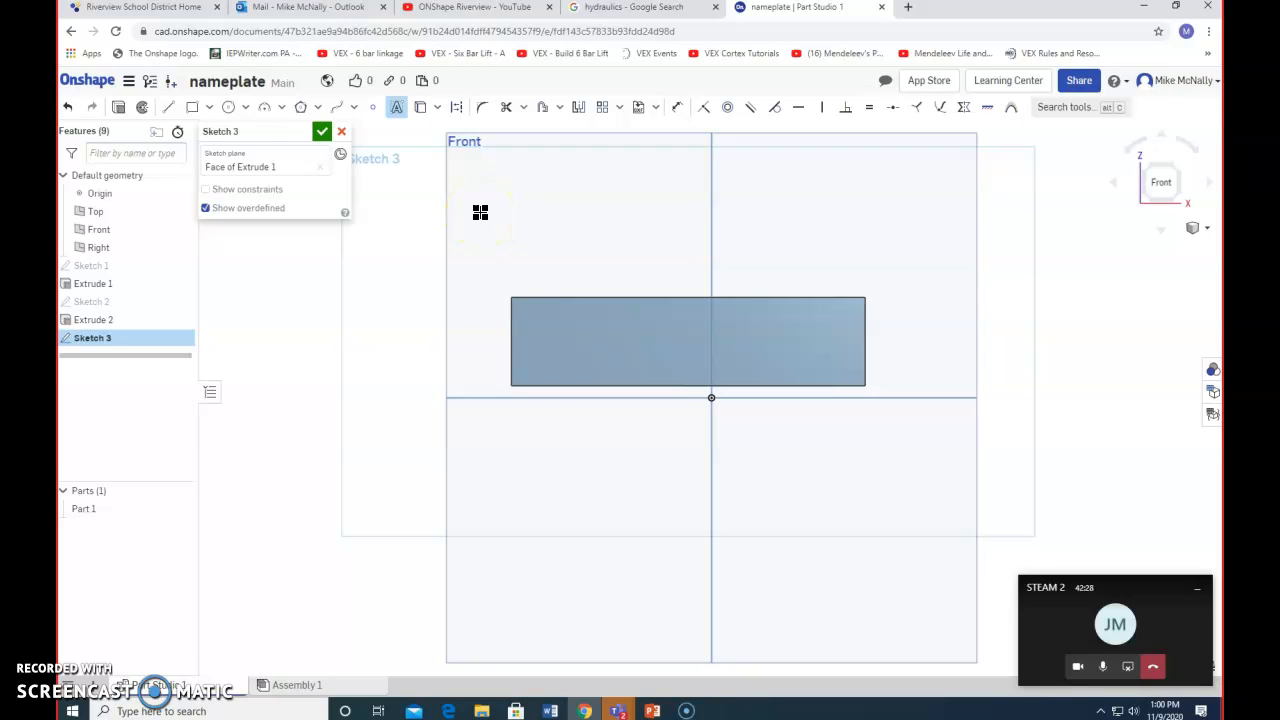
{"action": "mouse_move", "coordinate": [582, 322]}
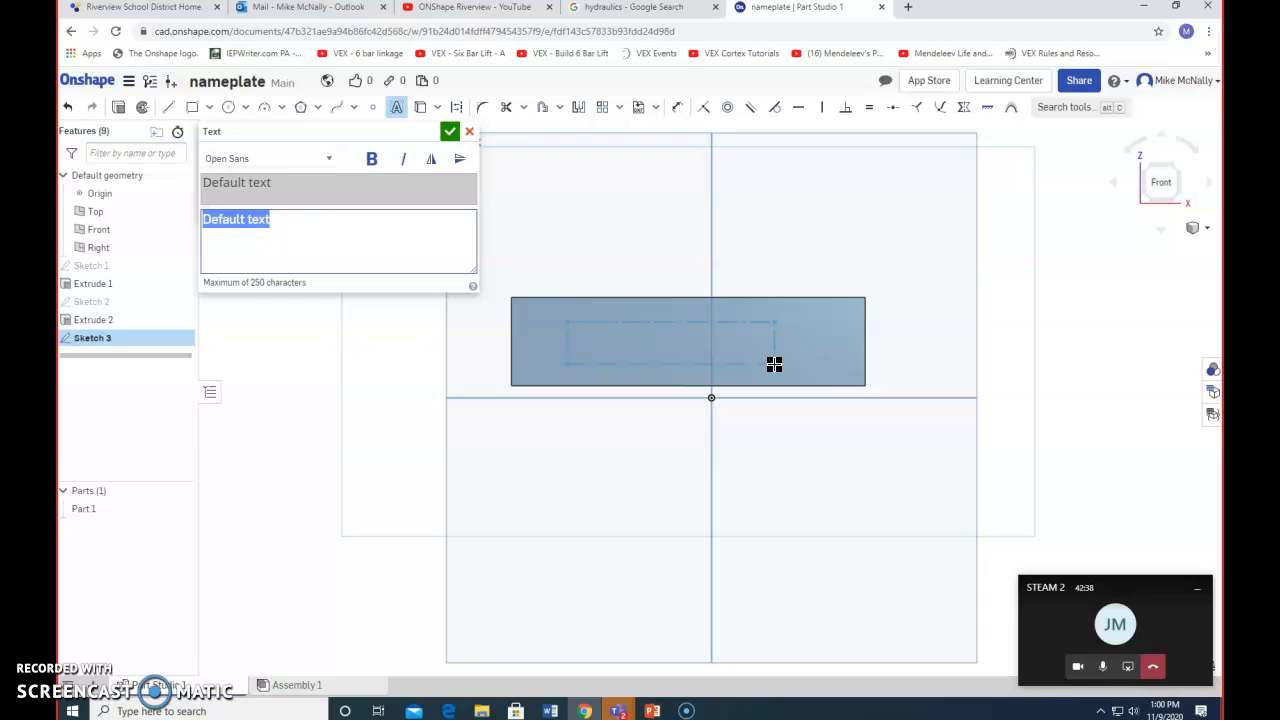
{"action": "type", "text": "nameplat"}
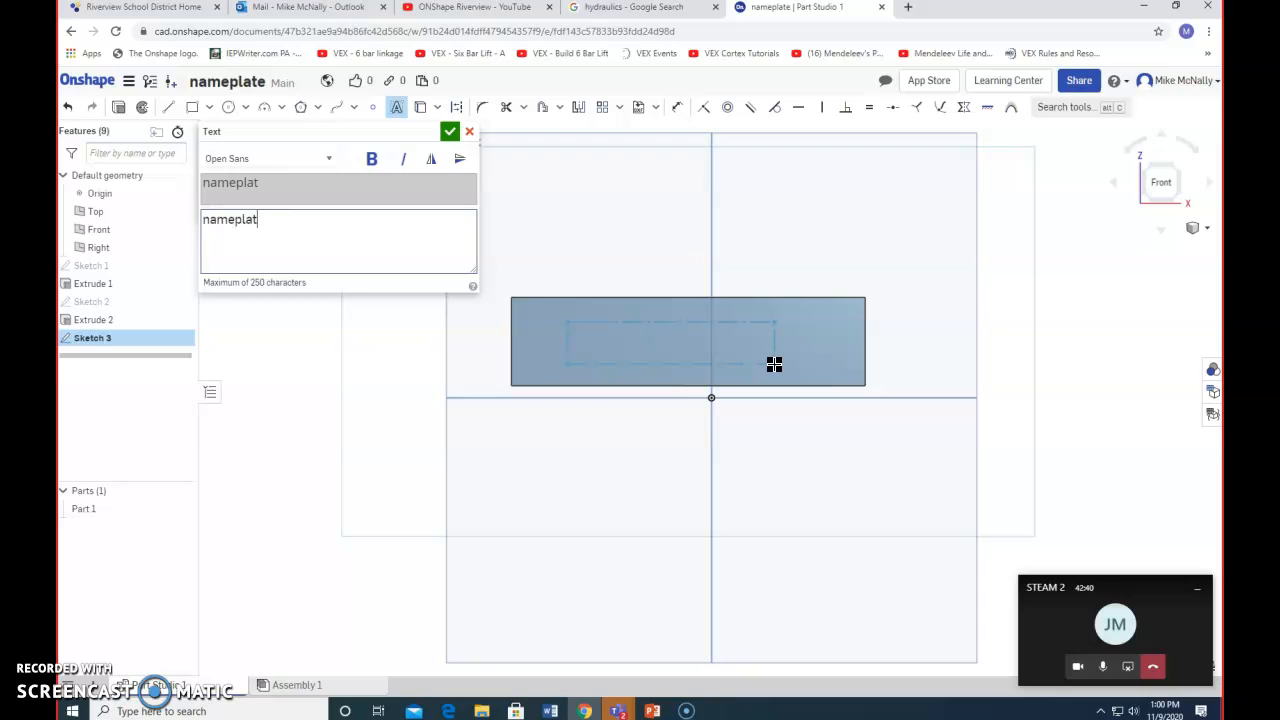
{"action": "type", "text": "e"}
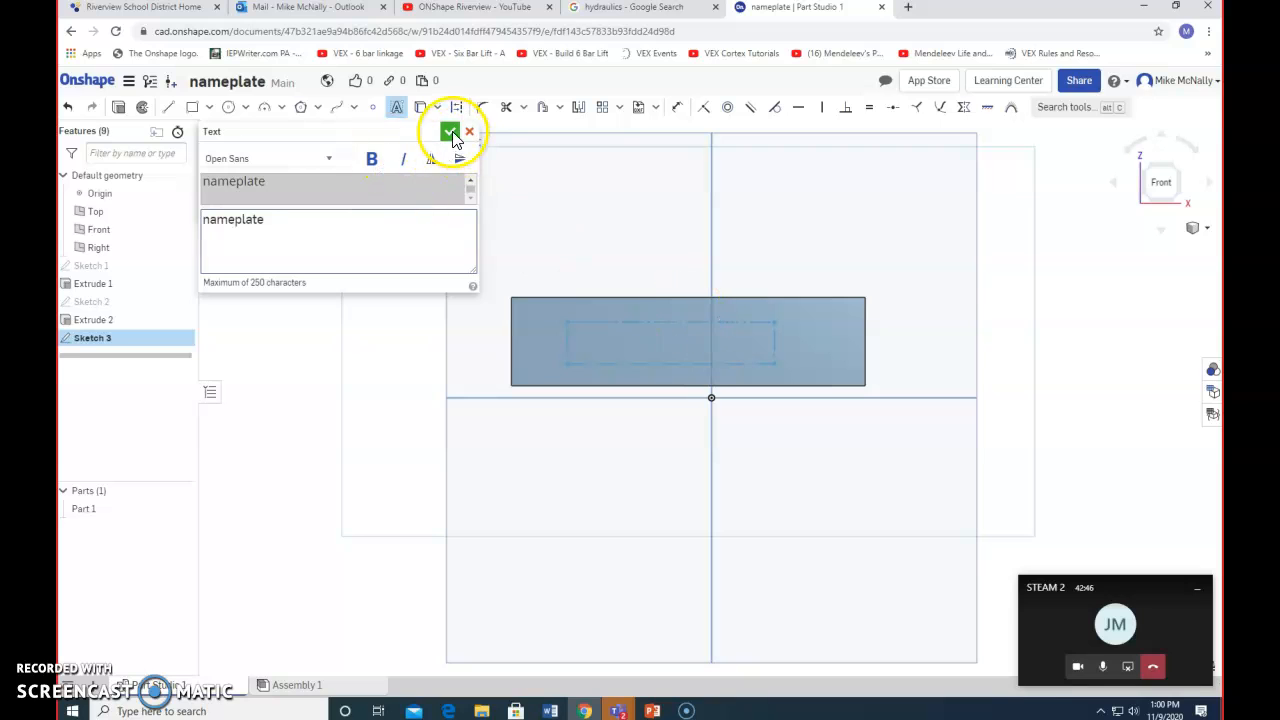
{"action": "left_click", "coordinate": [450, 132]}
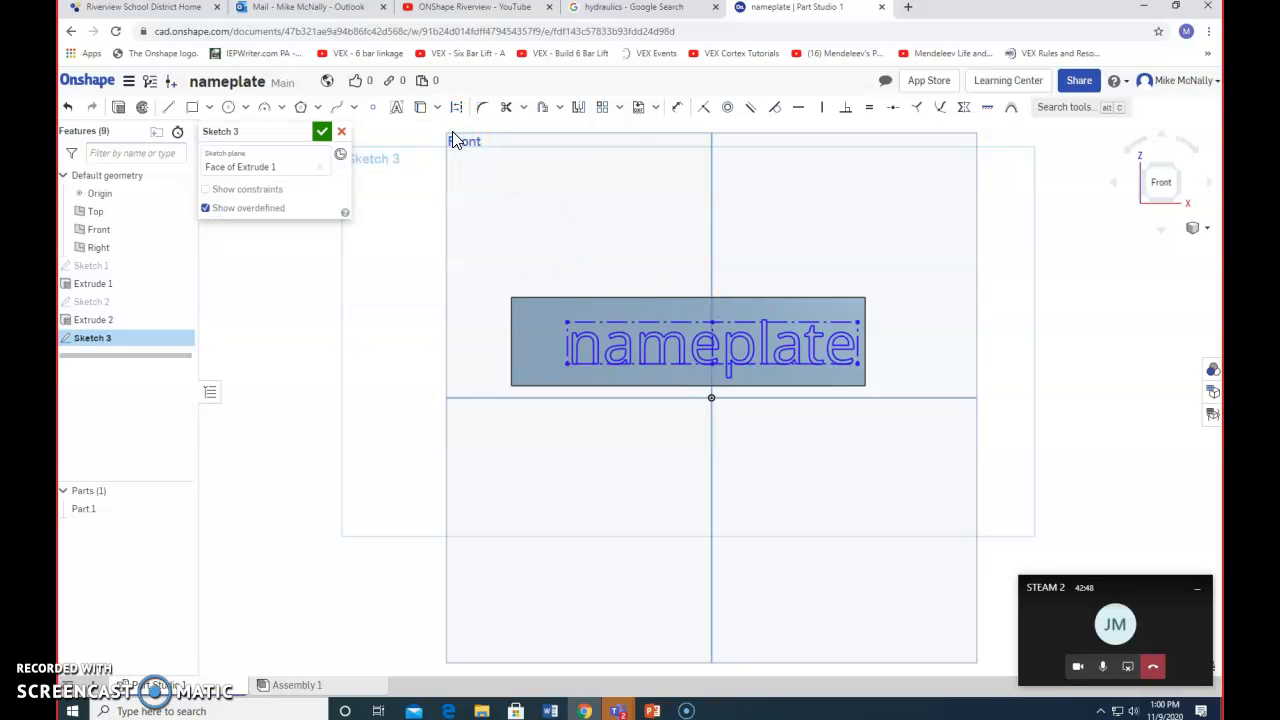
{"action": "left_click", "coordinate": [630, 356]}
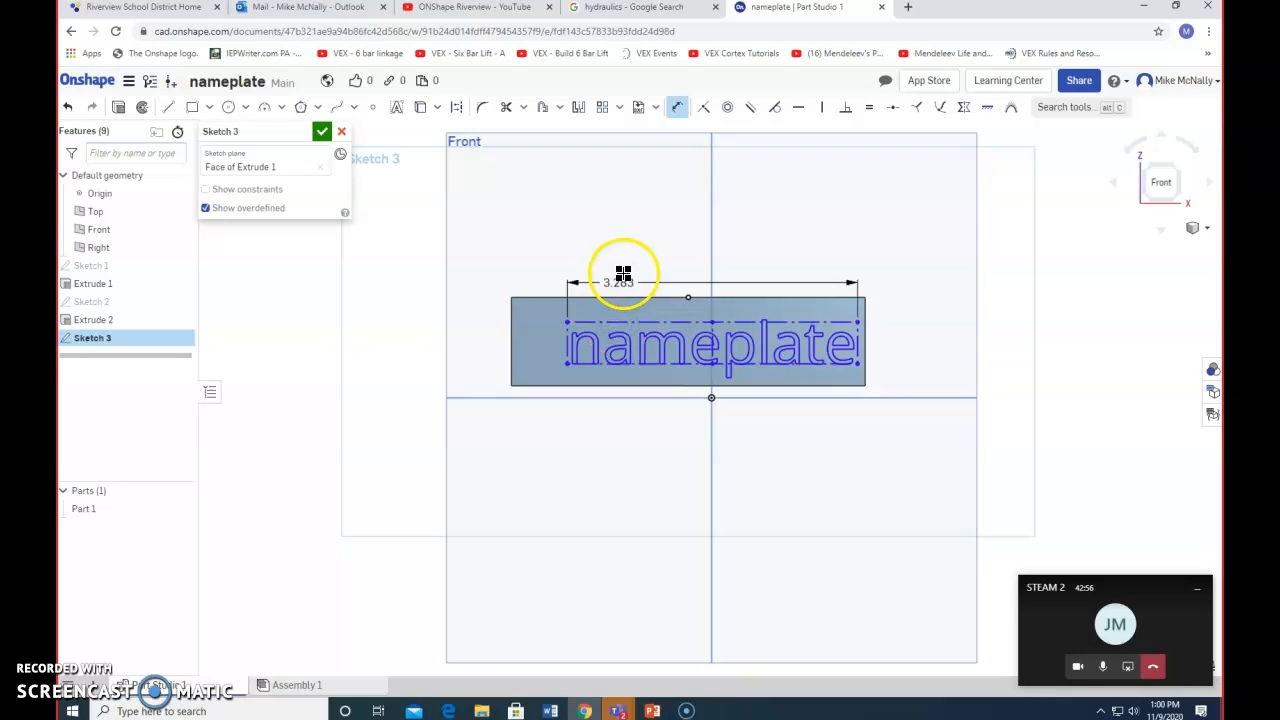
Step: Dimension the text 2 wide, delete the conflicting dimension that broke the sketch, and finish Sketch 3
{"action": "double_click", "coordinate": [622, 282]}
{"action": "type", "text": "2"}
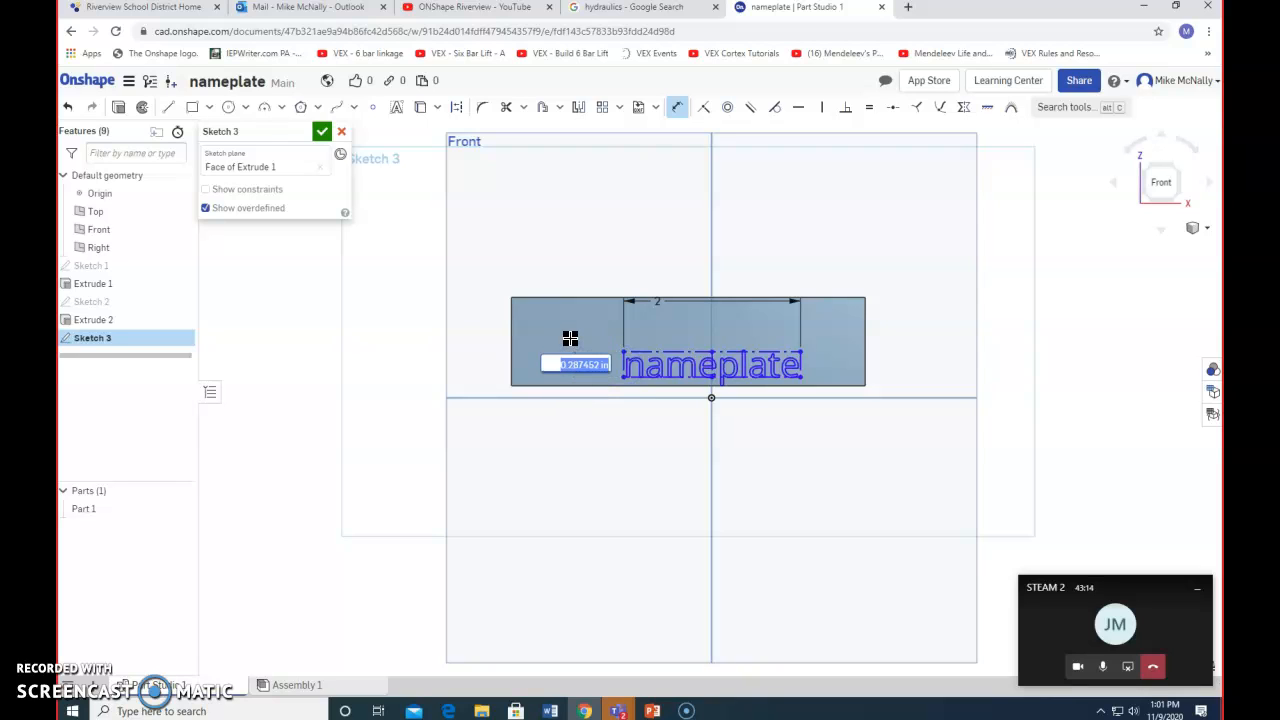
{"action": "type", "text": "5"}
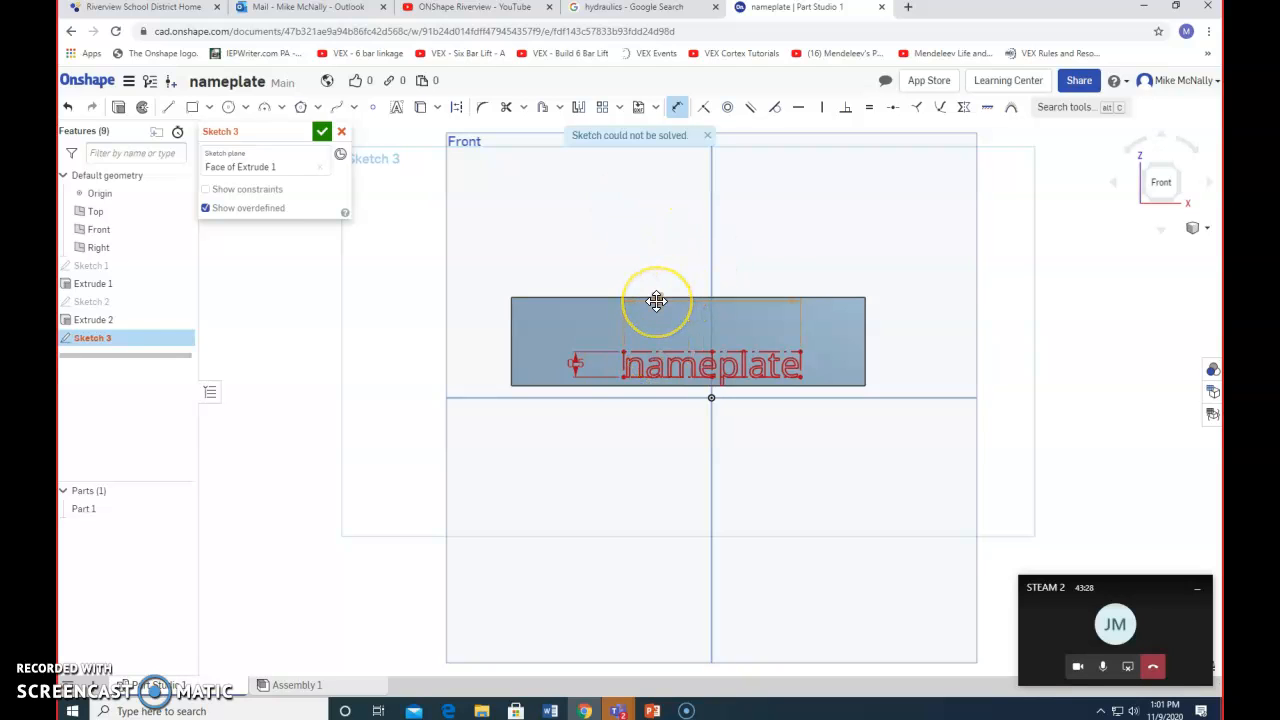
{"action": "mouse_move", "coordinate": [668, 304]}
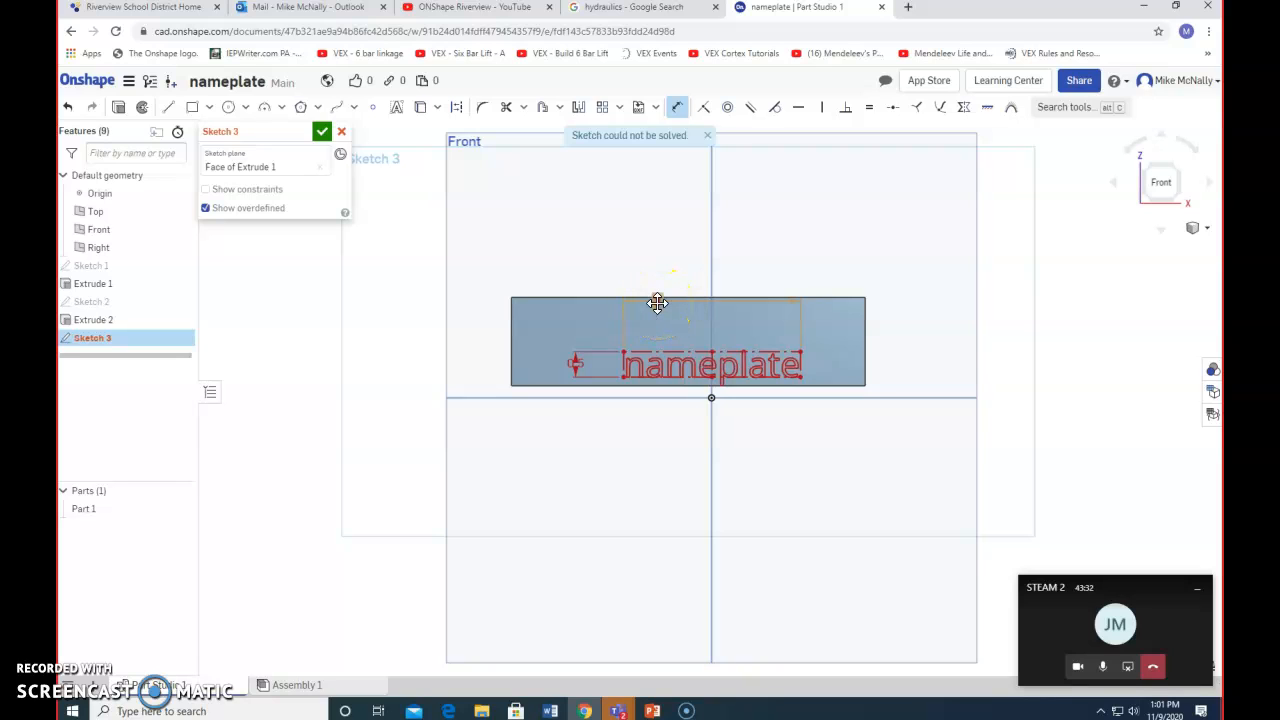
{"action": "right_click", "coordinate": [656, 304]}
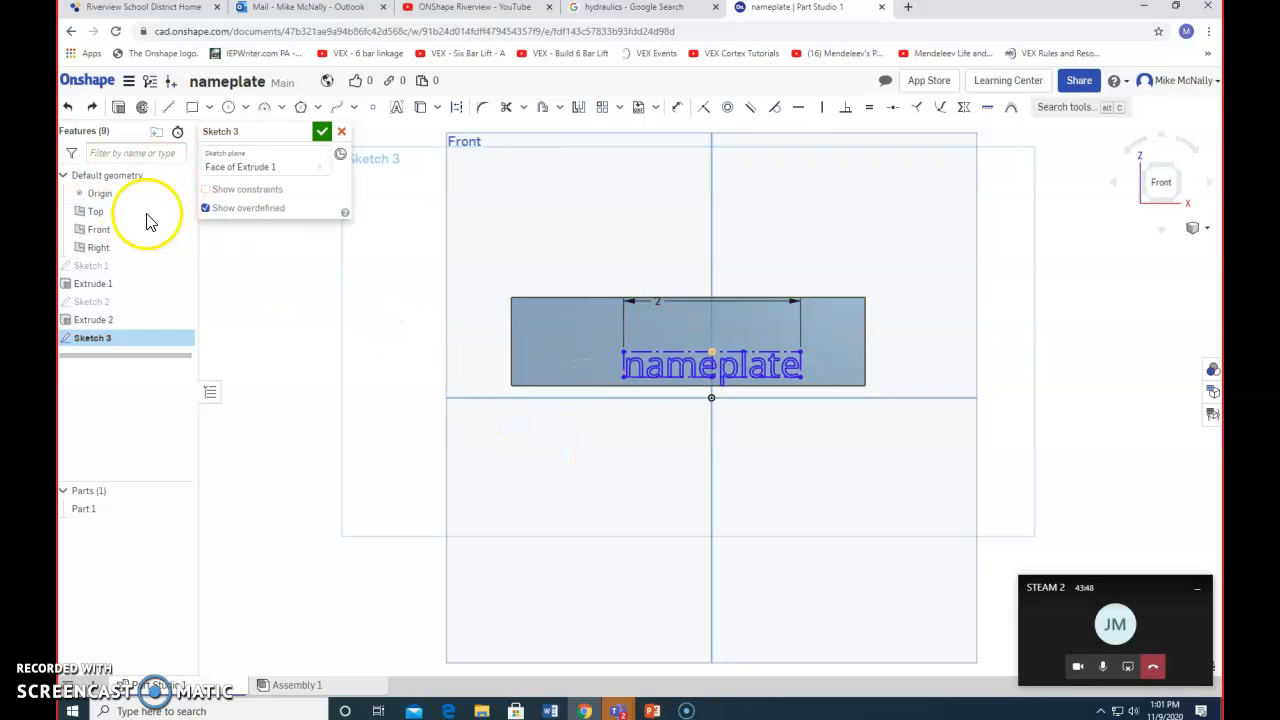
{"action": "left_click", "coordinate": [322, 132]}
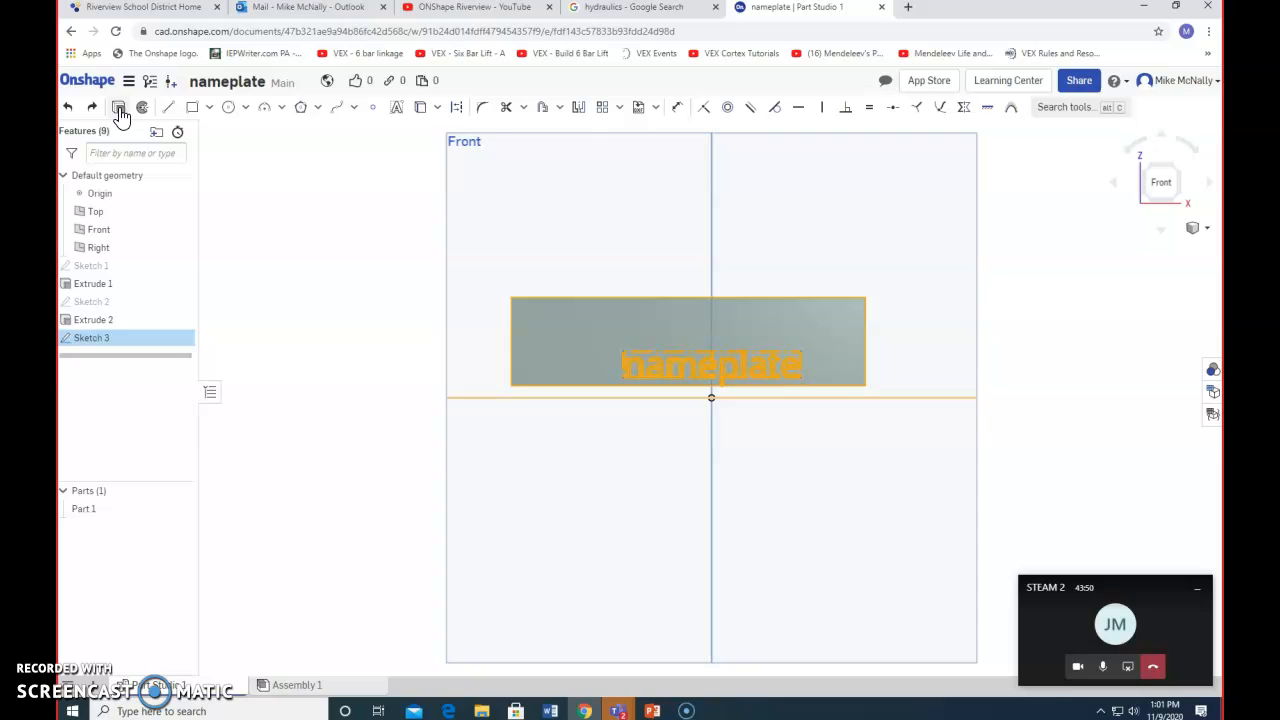
Step: Extrude the text sketch with Add so the lettering stands raised and merges into Part 1
{"action": "left_click", "coordinate": [118, 108]}
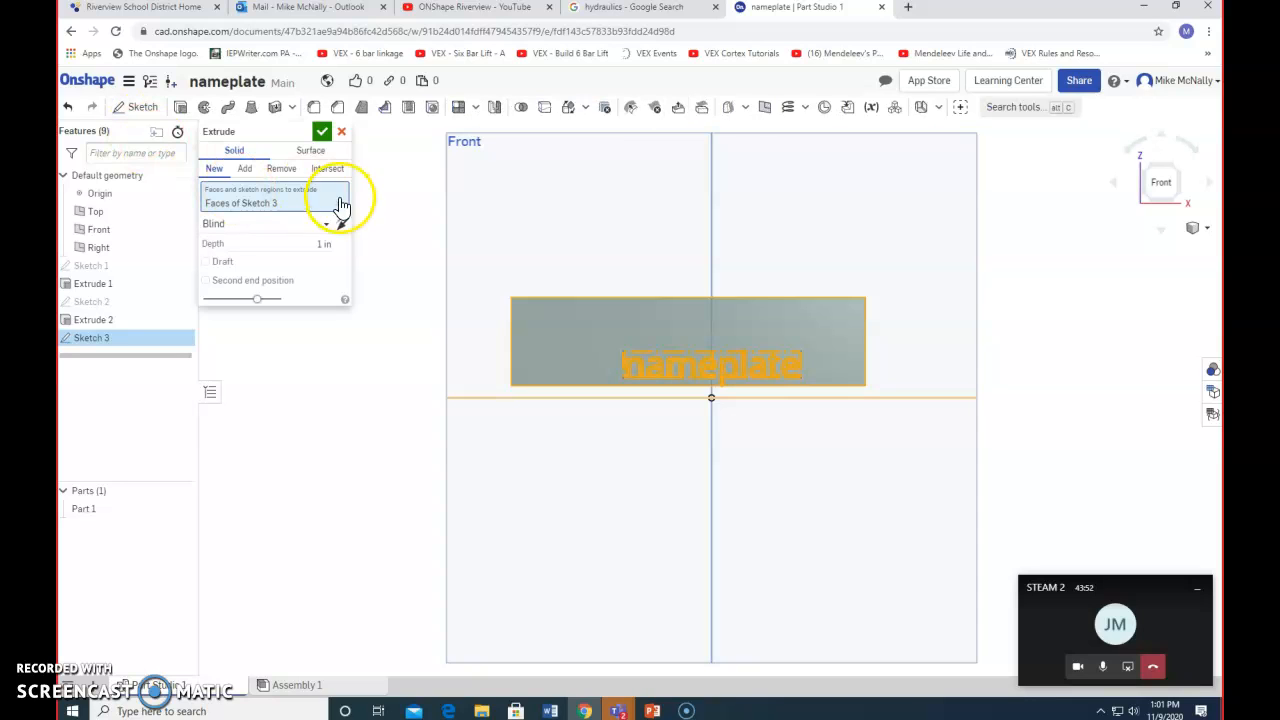
{"action": "left_click", "coordinate": [244, 168]}
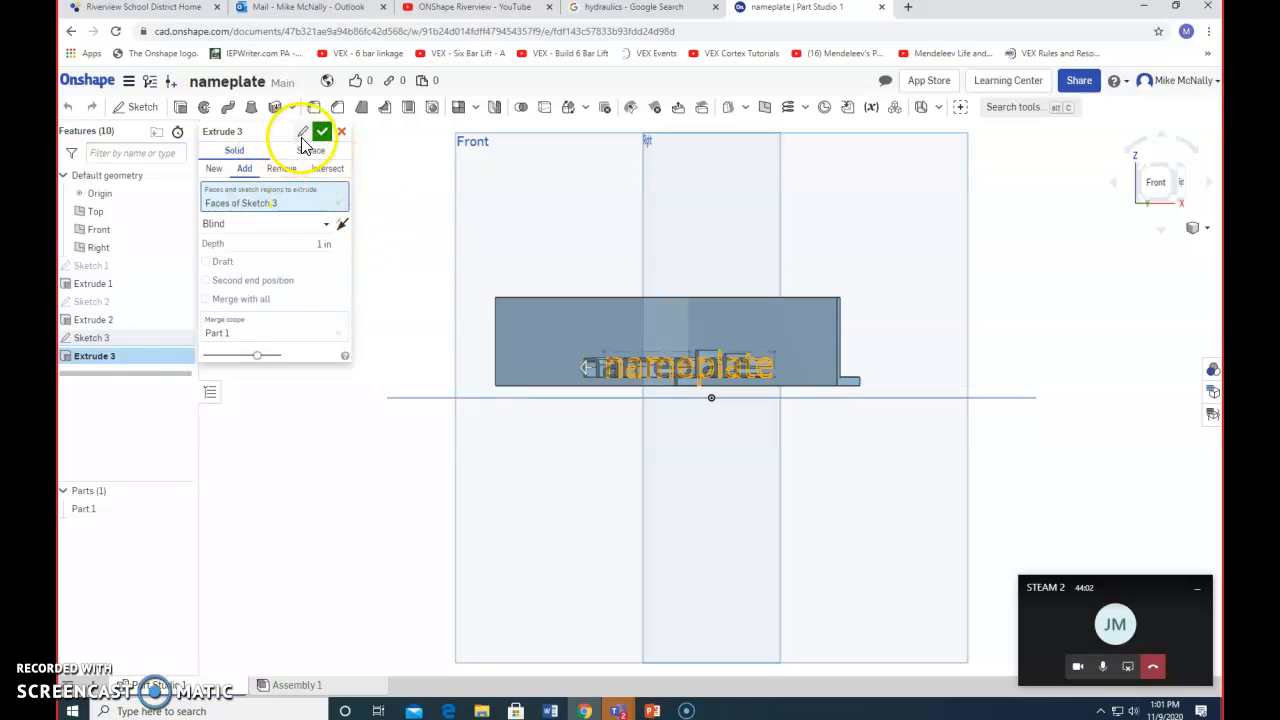
{"action": "left_click", "coordinate": [322, 132]}
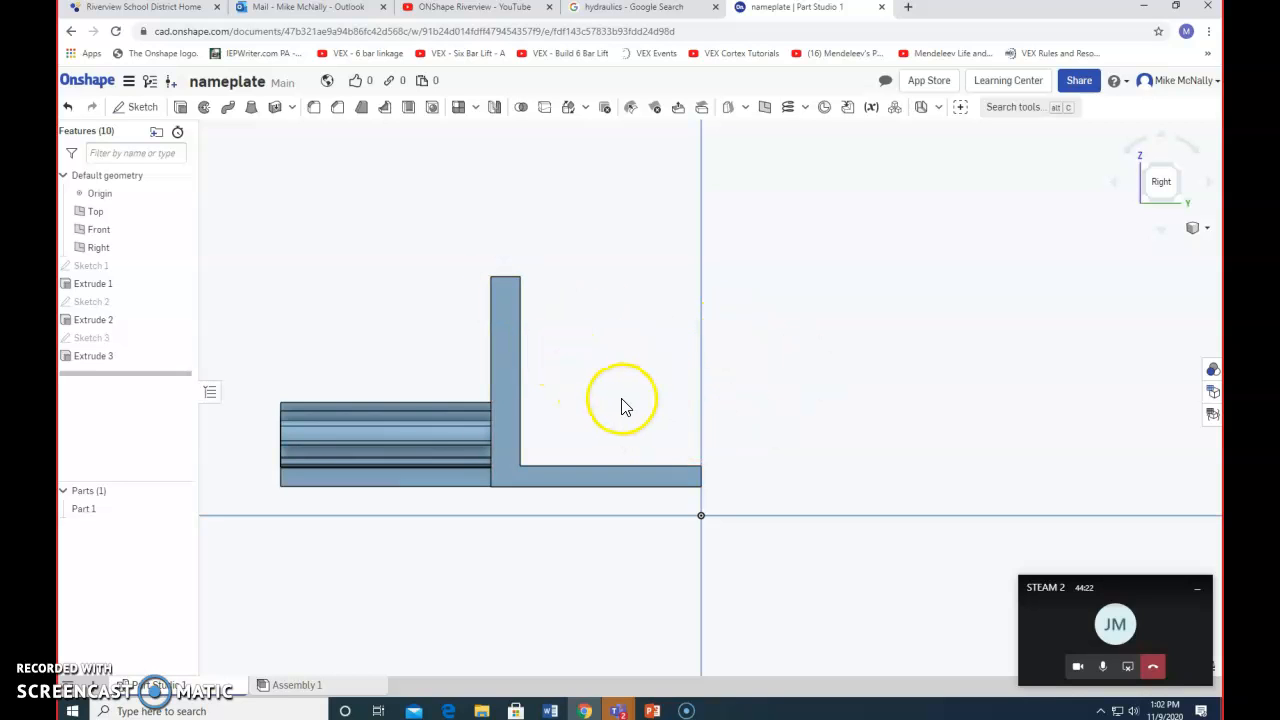
{"action": "mouse_move", "coordinate": [396, 444]}
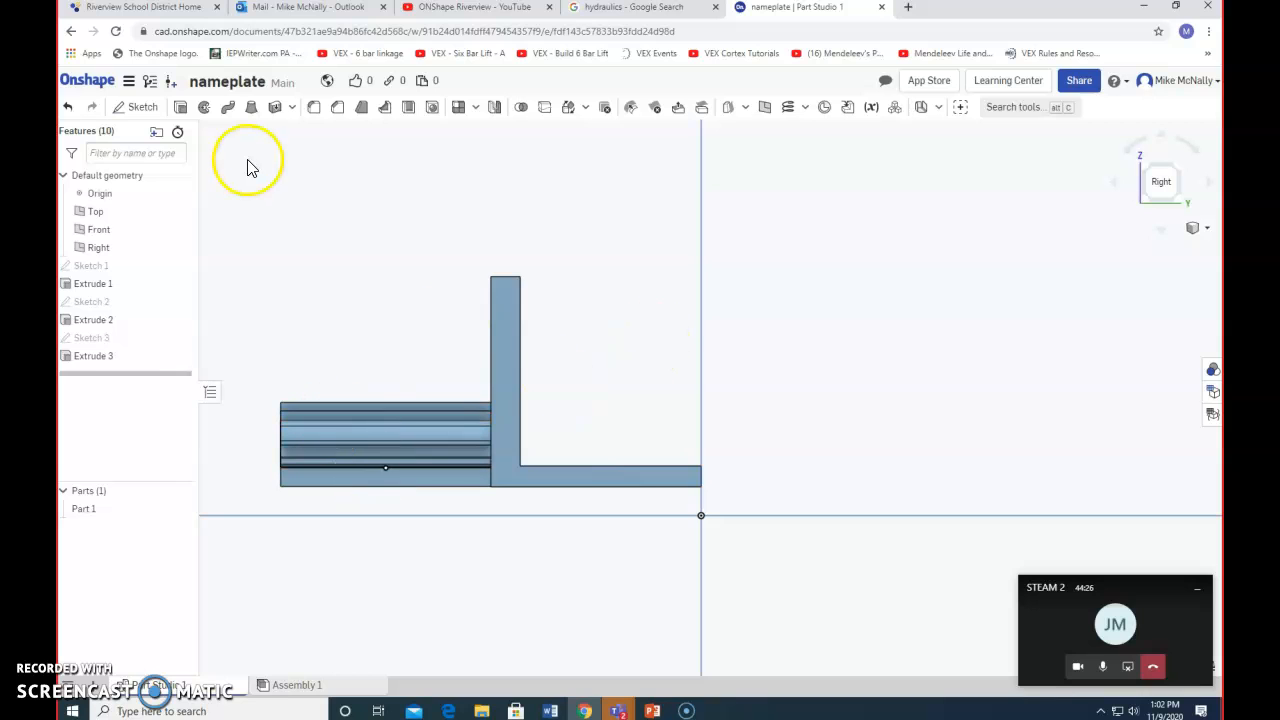
Step: Sketch a slanted line on the side face and begin Extrude 4 from it
{"action": "left_click", "coordinate": [142, 108]}
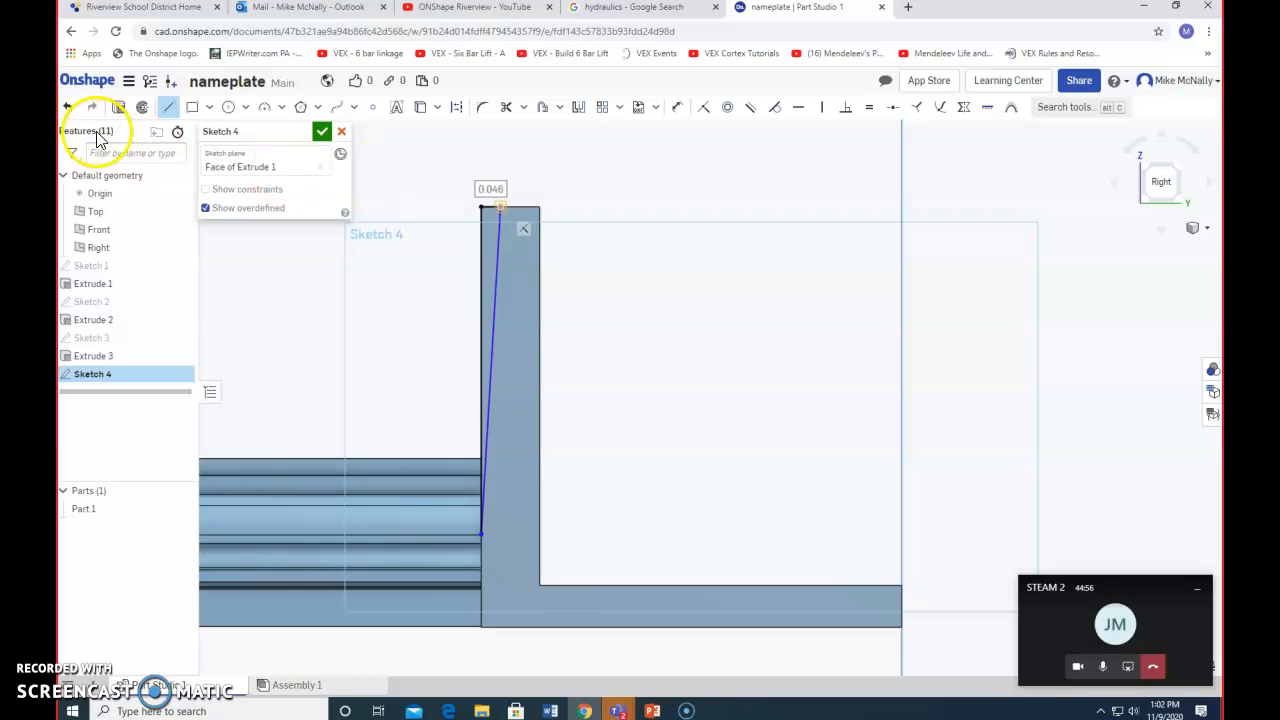
{"action": "left_click", "coordinate": [322, 132]}
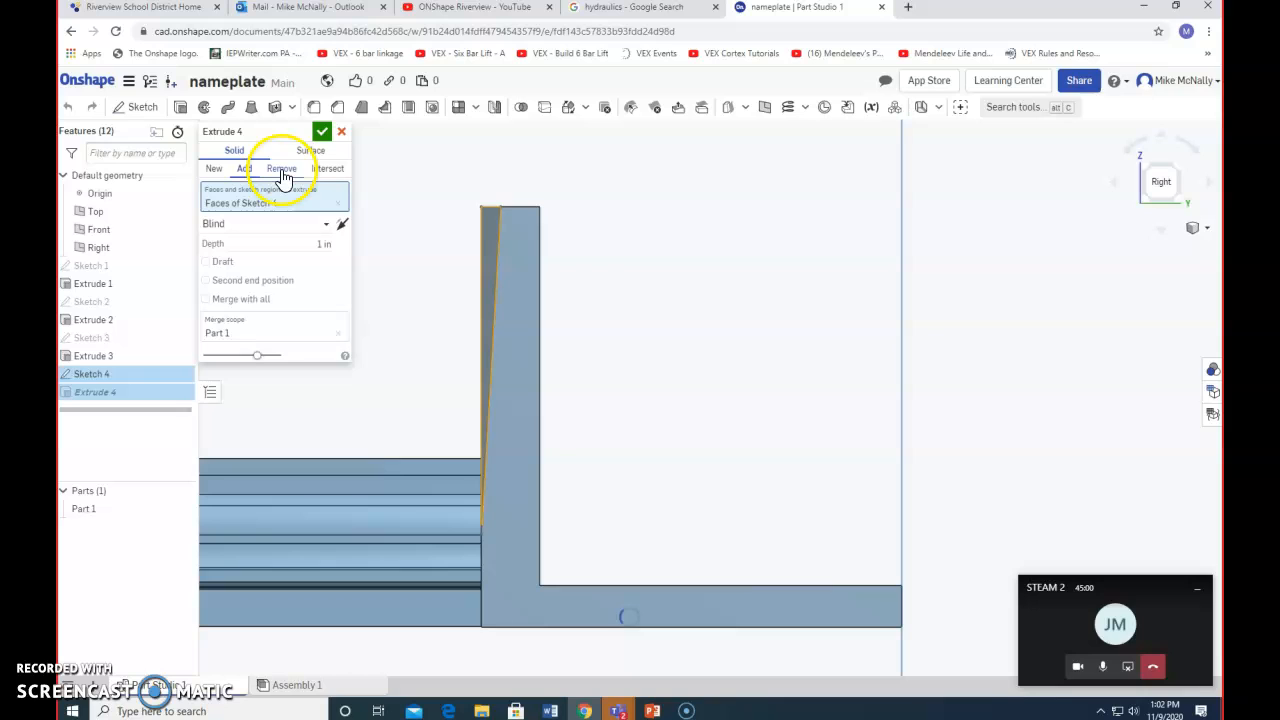
Step: Remove material from Sketch 4's slanted region through all, leaving the block's front edge angled
{"action": "left_click", "coordinate": [280, 168]}
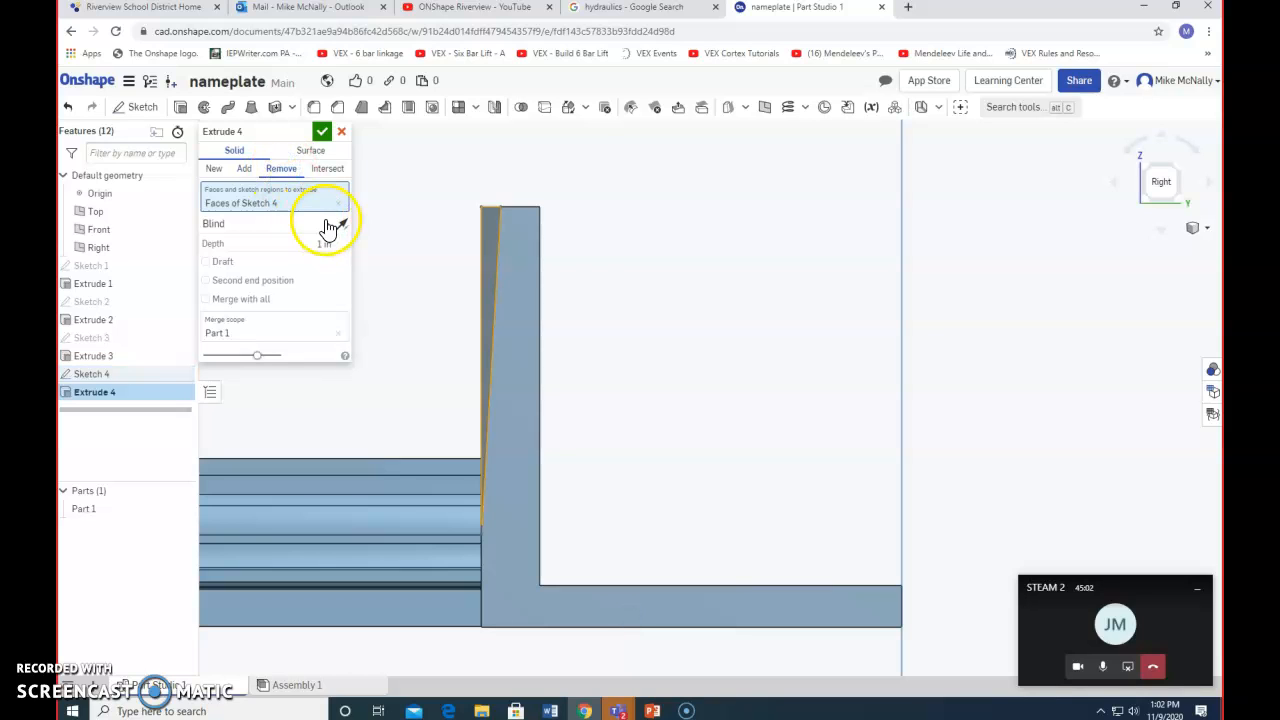
{"action": "left_click", "coordinate": [270, 224]}
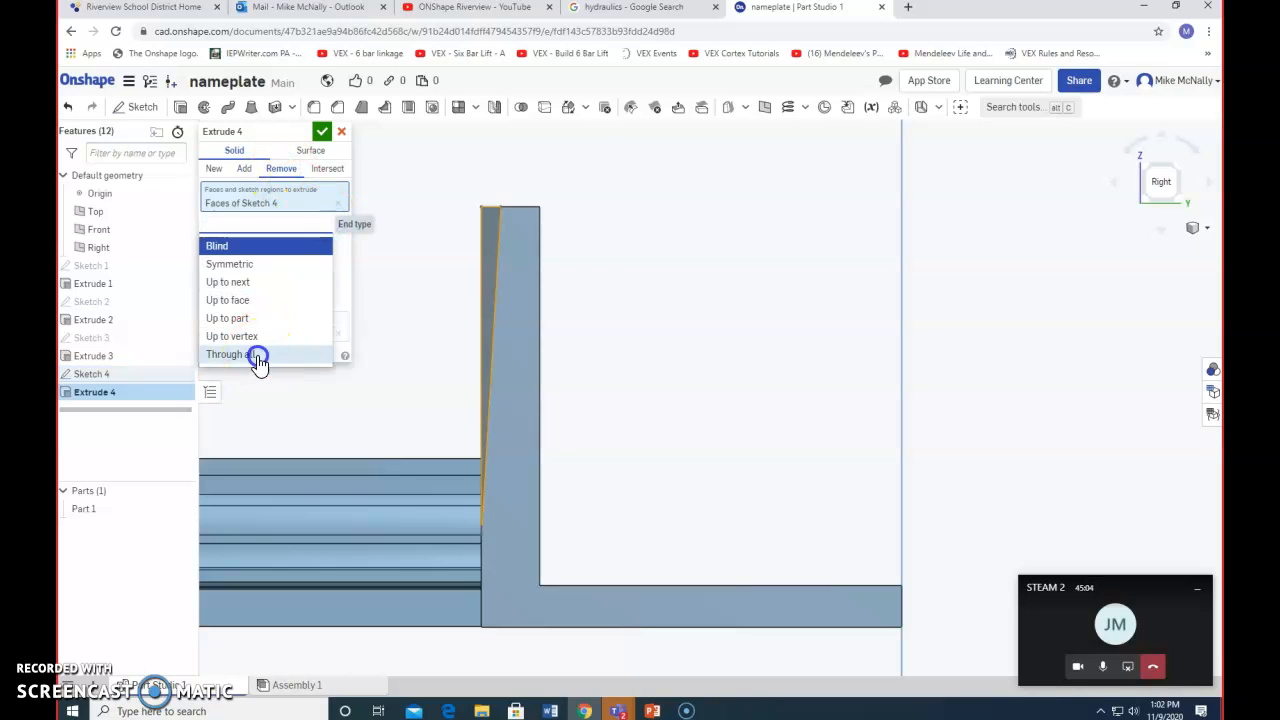
{"action": "left_click", "coordinate": [228, 354]}
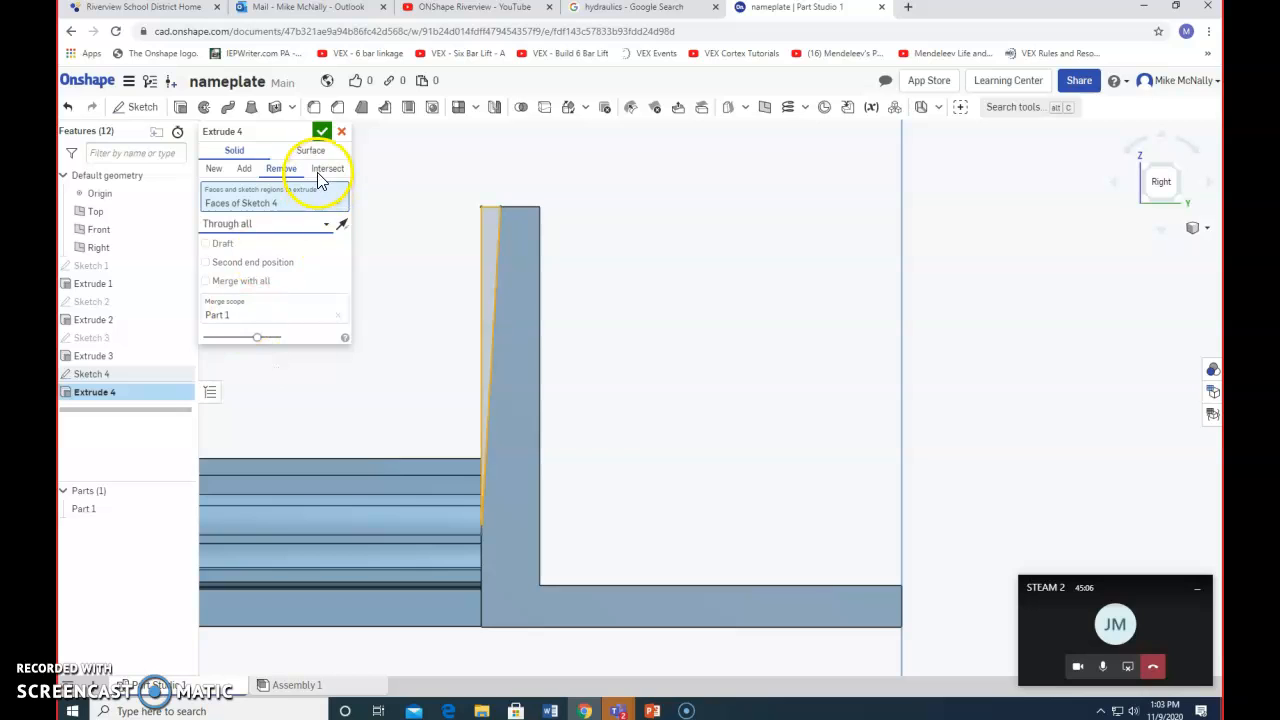
{"action": "left_click", "coordinate": [322, 132]}
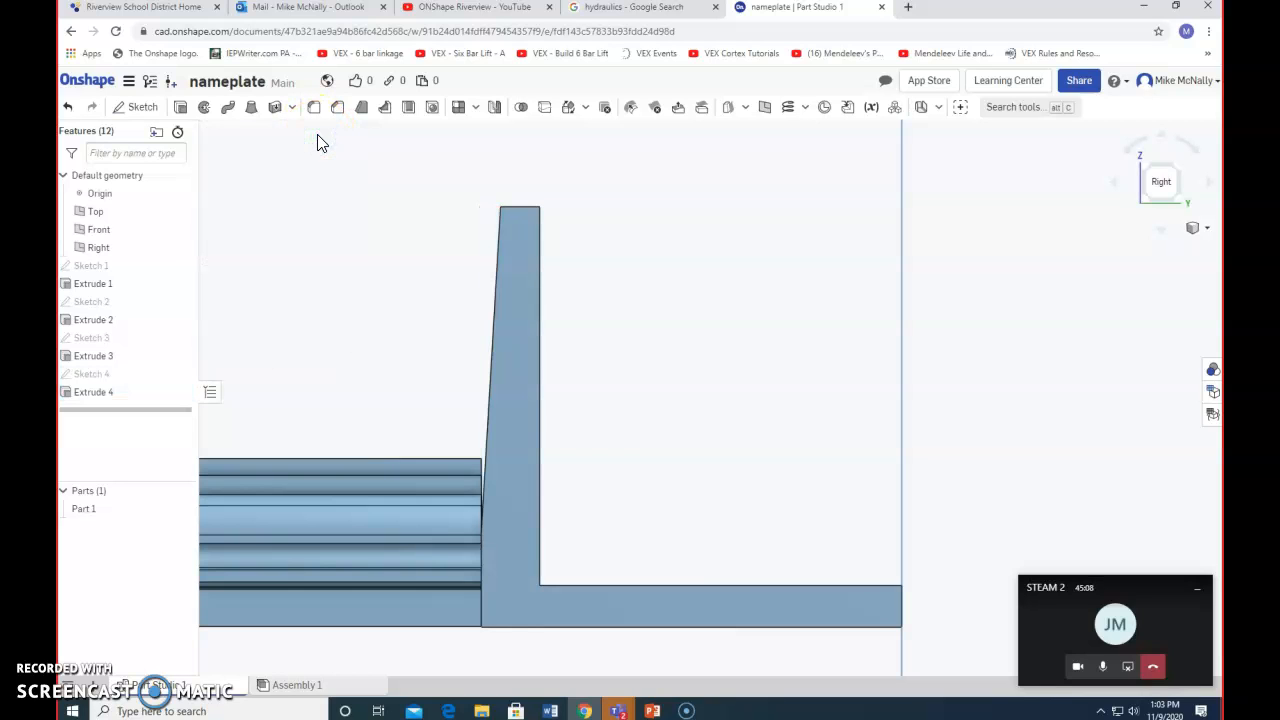